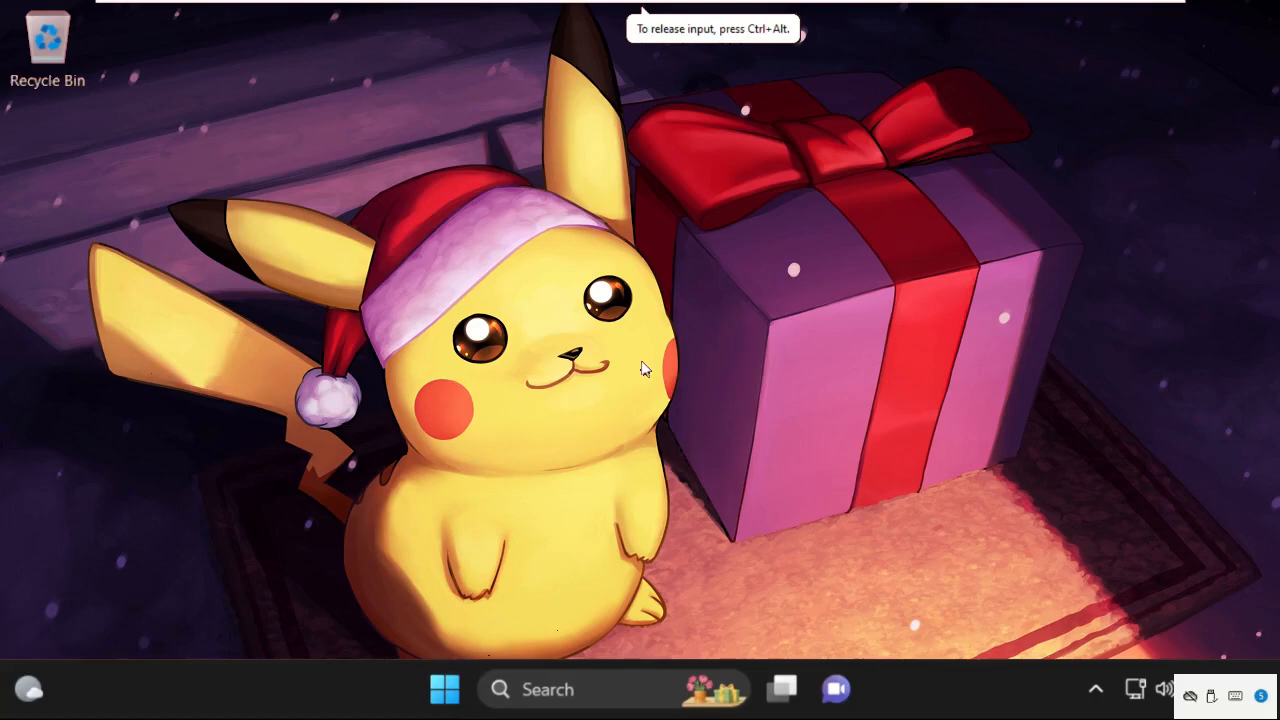
{"action": "mouse_move", "coordinate": [462, 444]}
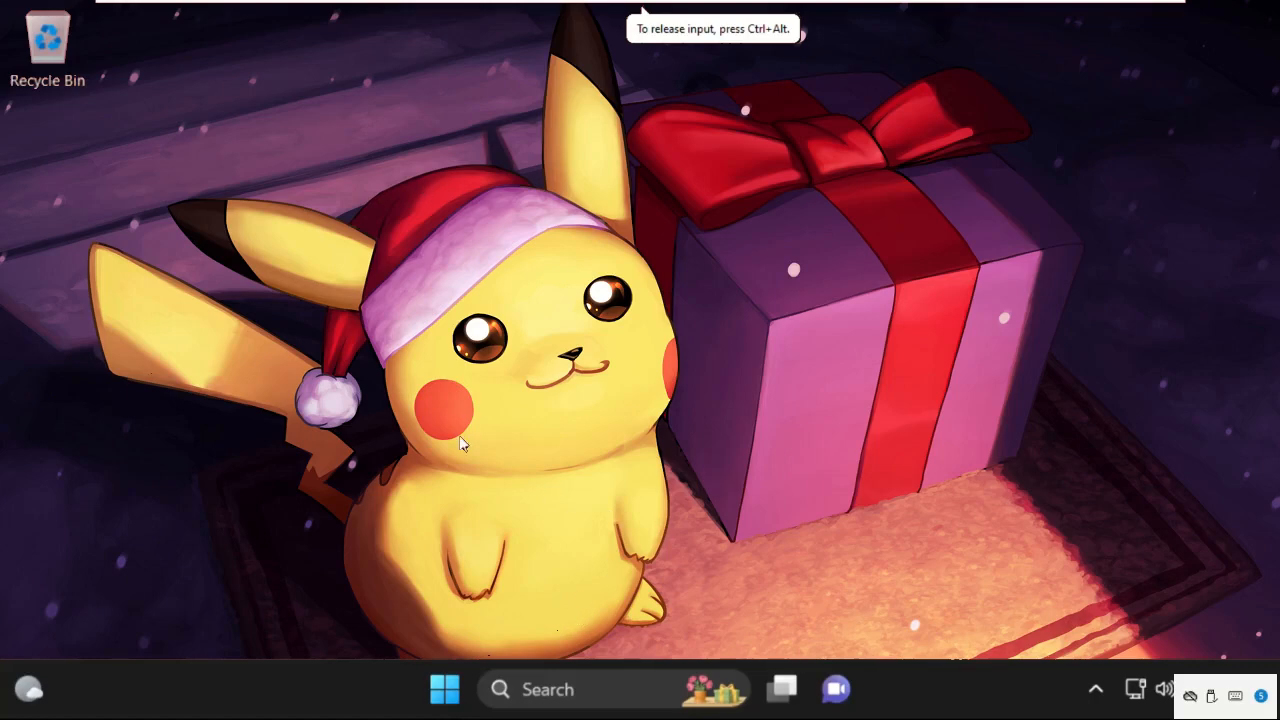
{"action": "mouse_move", "coordinate": [538, 398]}
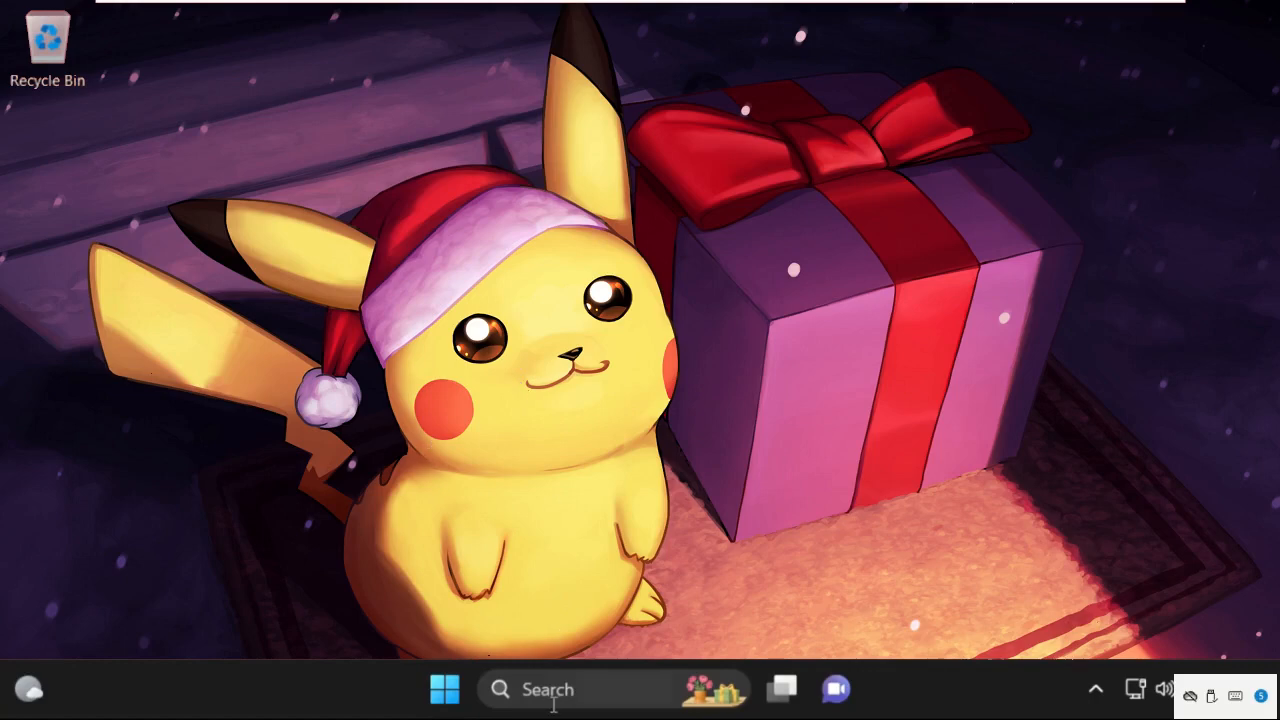
Step: Search 'services' from the taskbar and launch the Services console
{"action": "type", "text": "settings"}
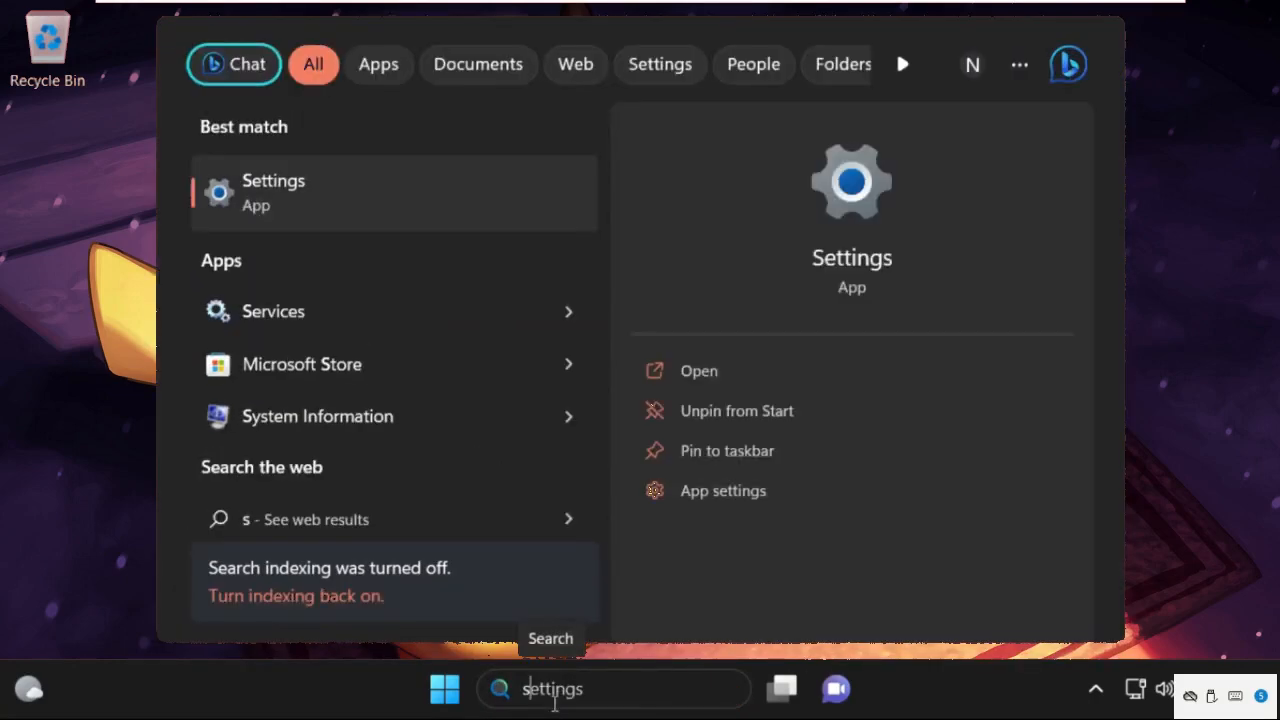
{"action": "type", "text": "services"}
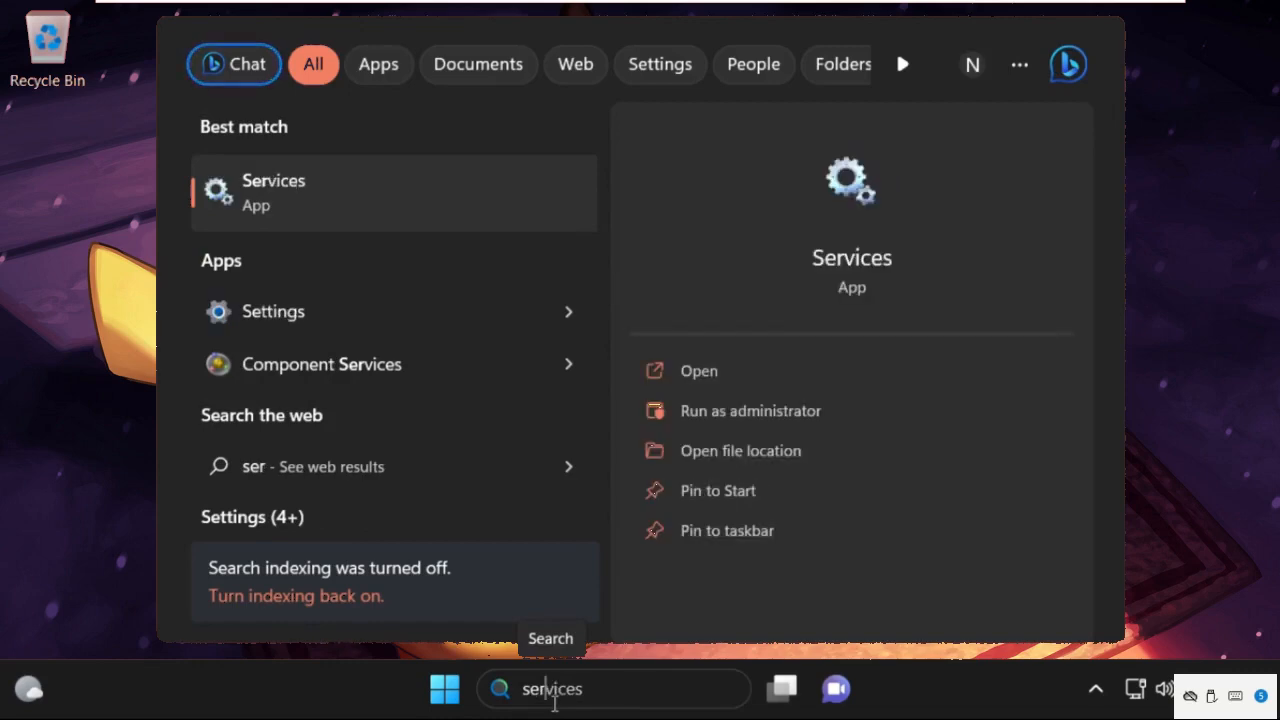
{"action": "mouse_move", "coordinate": [400, 304]}
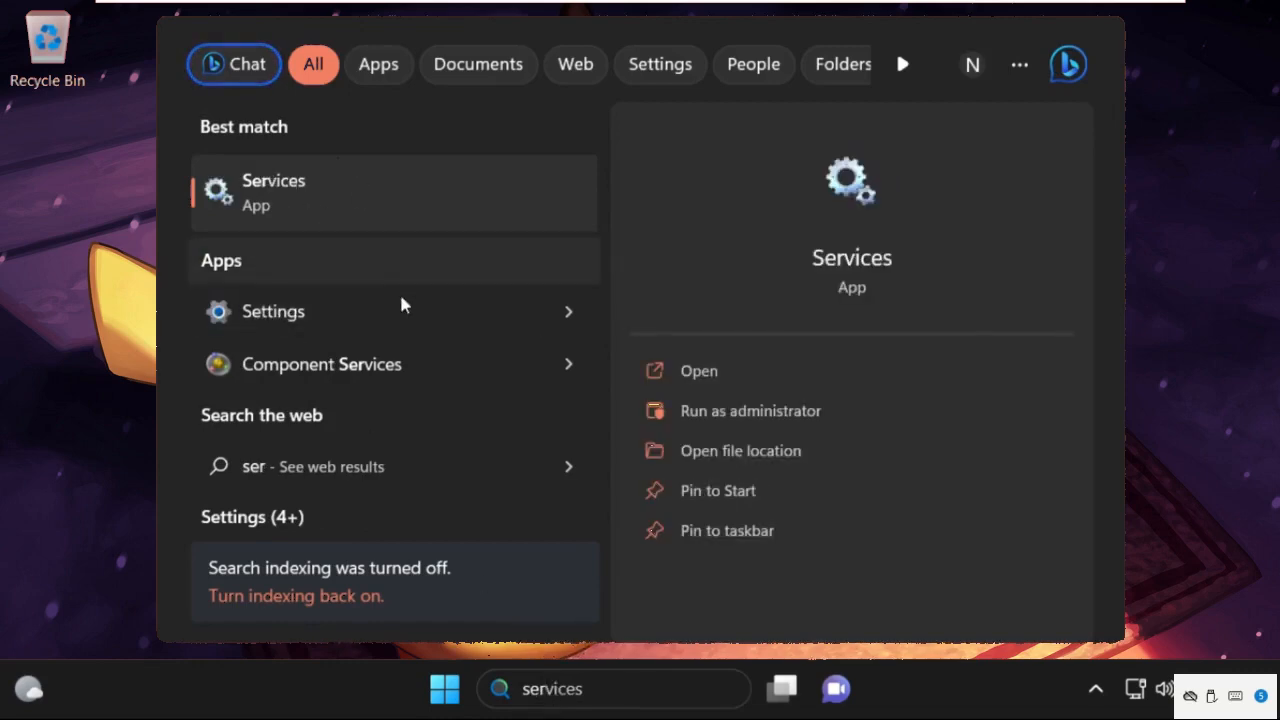
{"action": "left_click", "coordinate": [272, 190]}
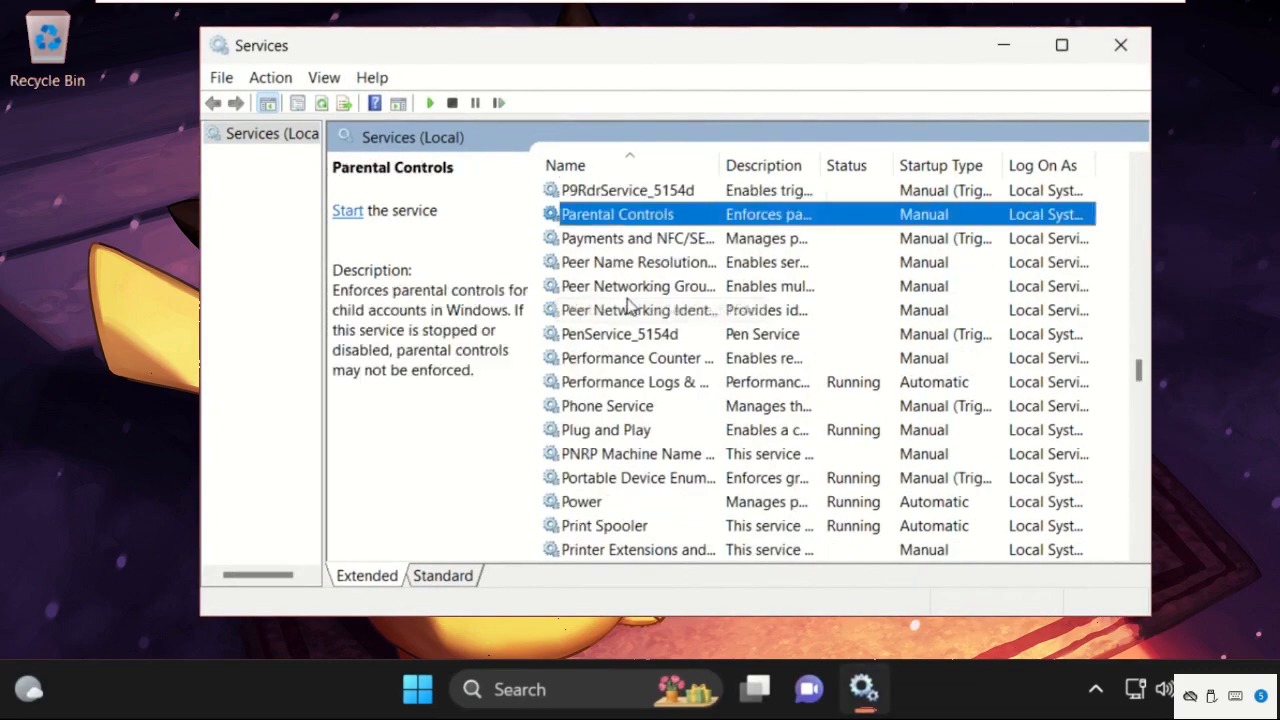
Step: Scroll the service list and select Performance Logs & Alerts
{"action": "left_click", "coordinate": [638, 452]}
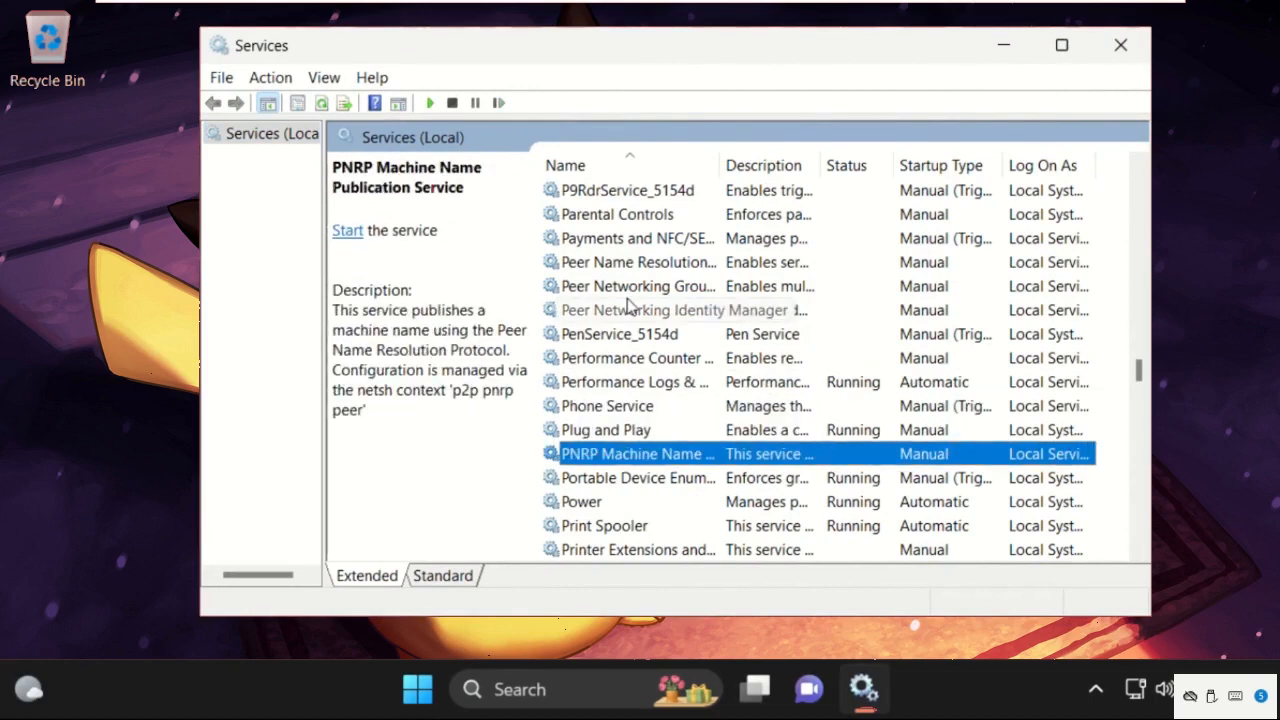
{"action": "scroll", "scroll_direction": "down", "scroll_amount": 3}
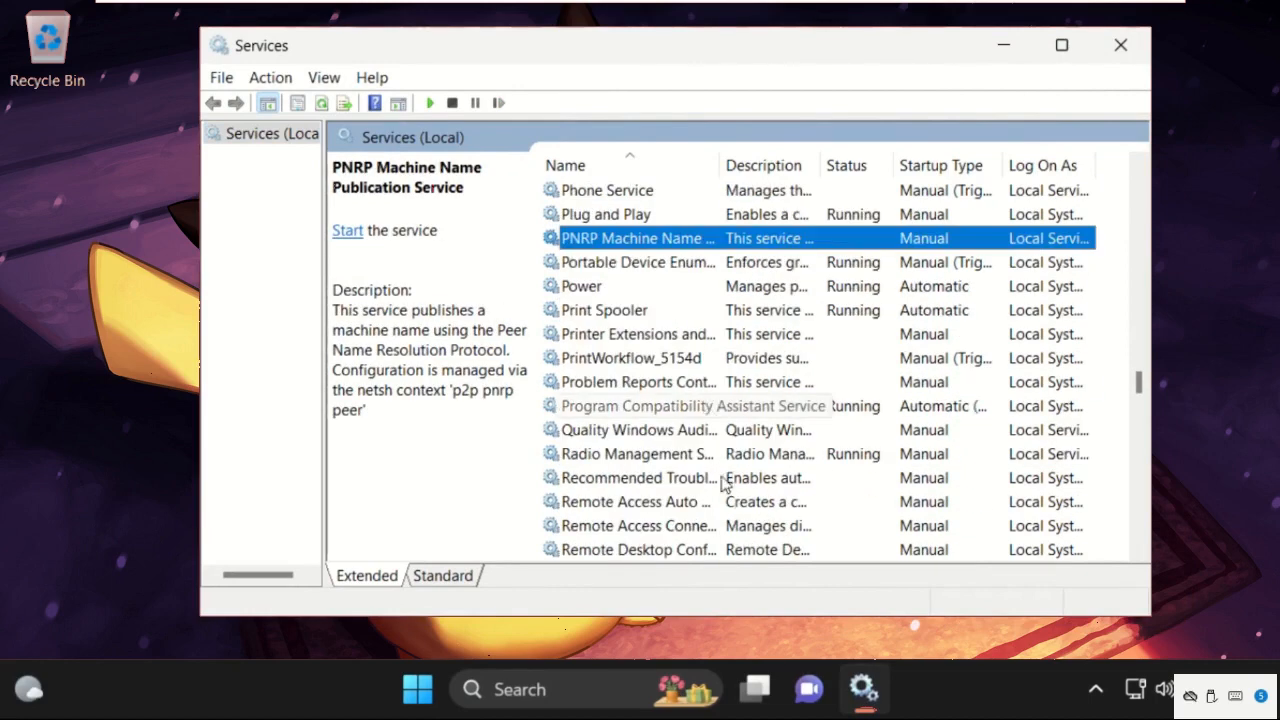
{"action": "mouse_move", "coordinate": [660, 428]}
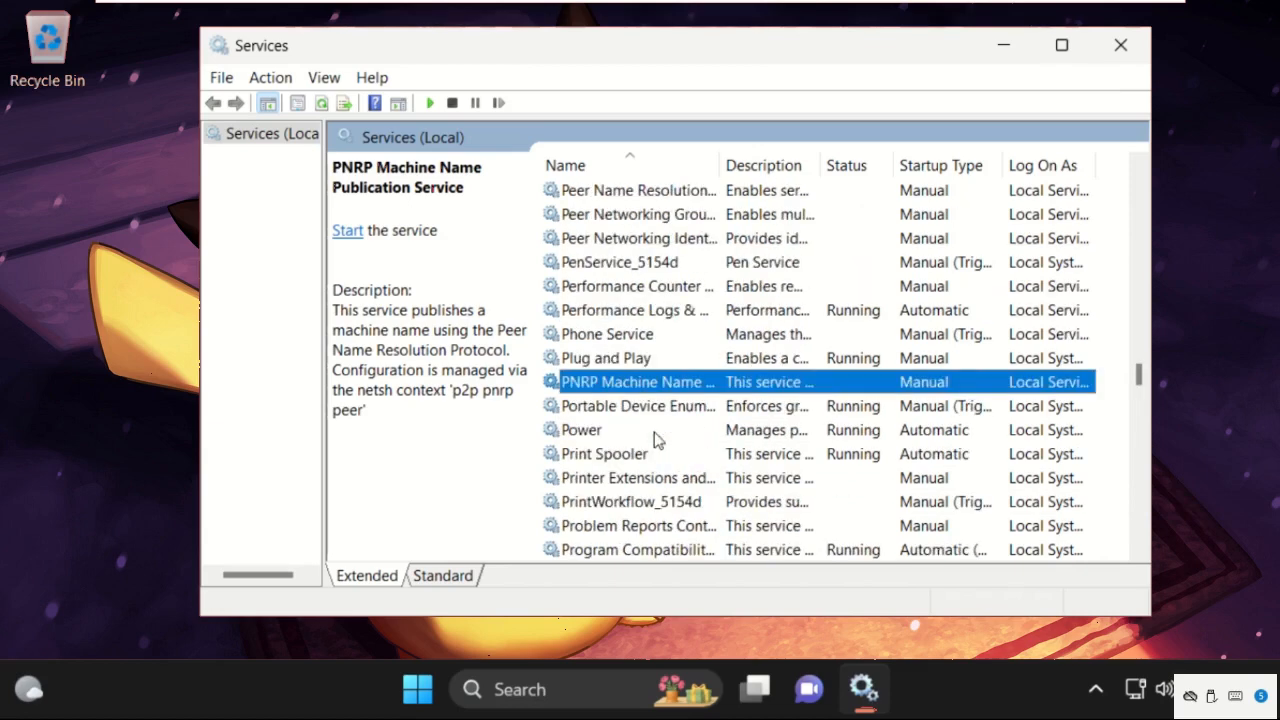
{"action": "left_click", "coordinate": [636, 308]}
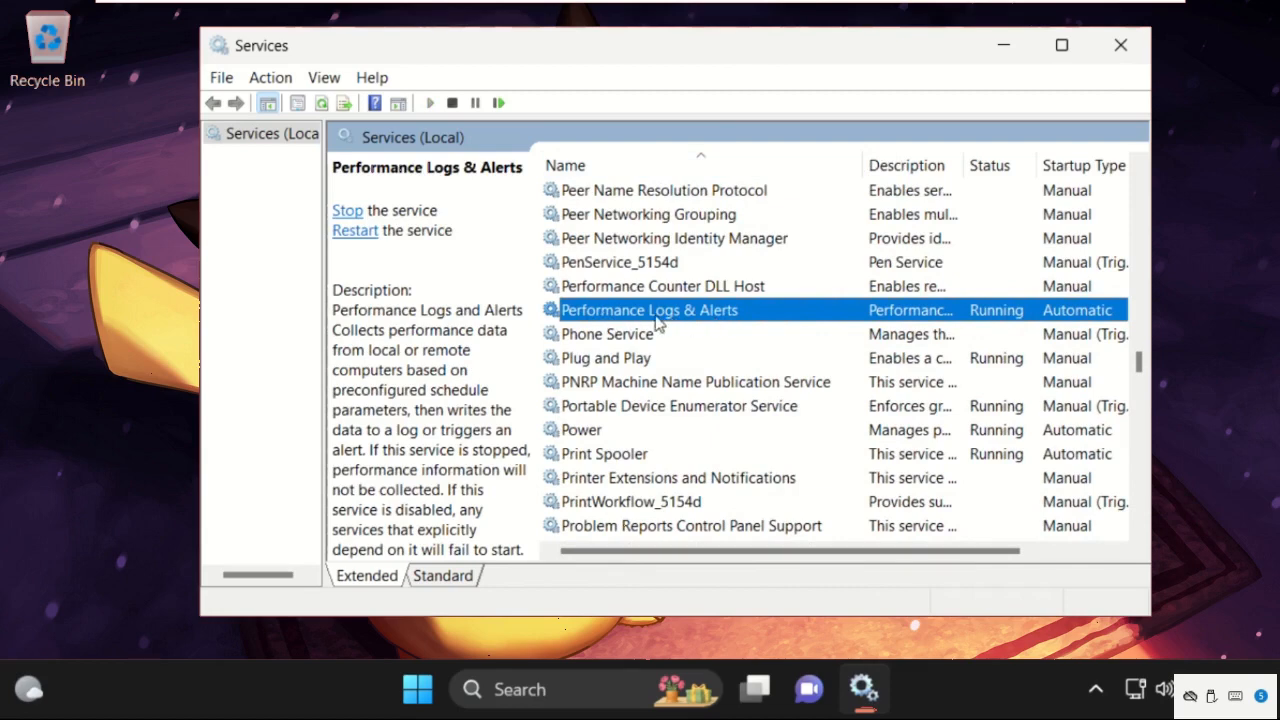
Step: Review Performance Logs & Alerts properties, keep Automatic startup, confirm, and close Services
{"action": "right_click", "coordinate": [648, 308]}
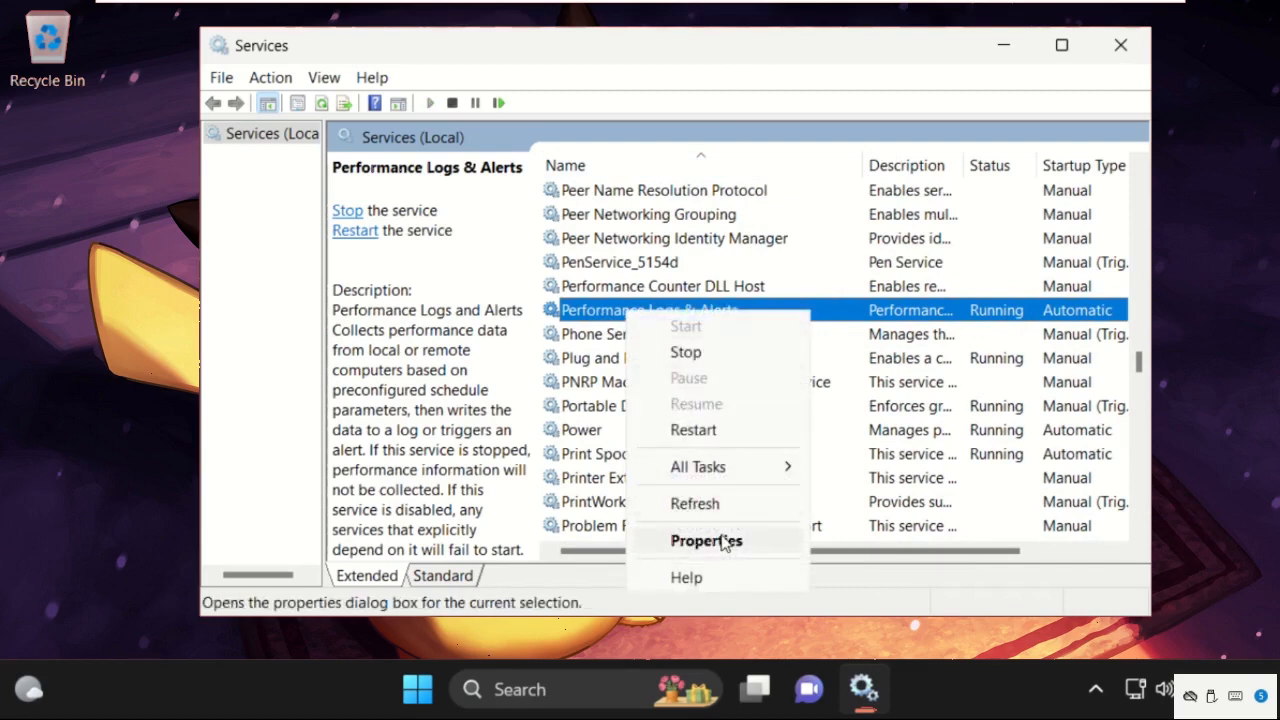
{"action": "left_click", "coordinate": [706, 540]}
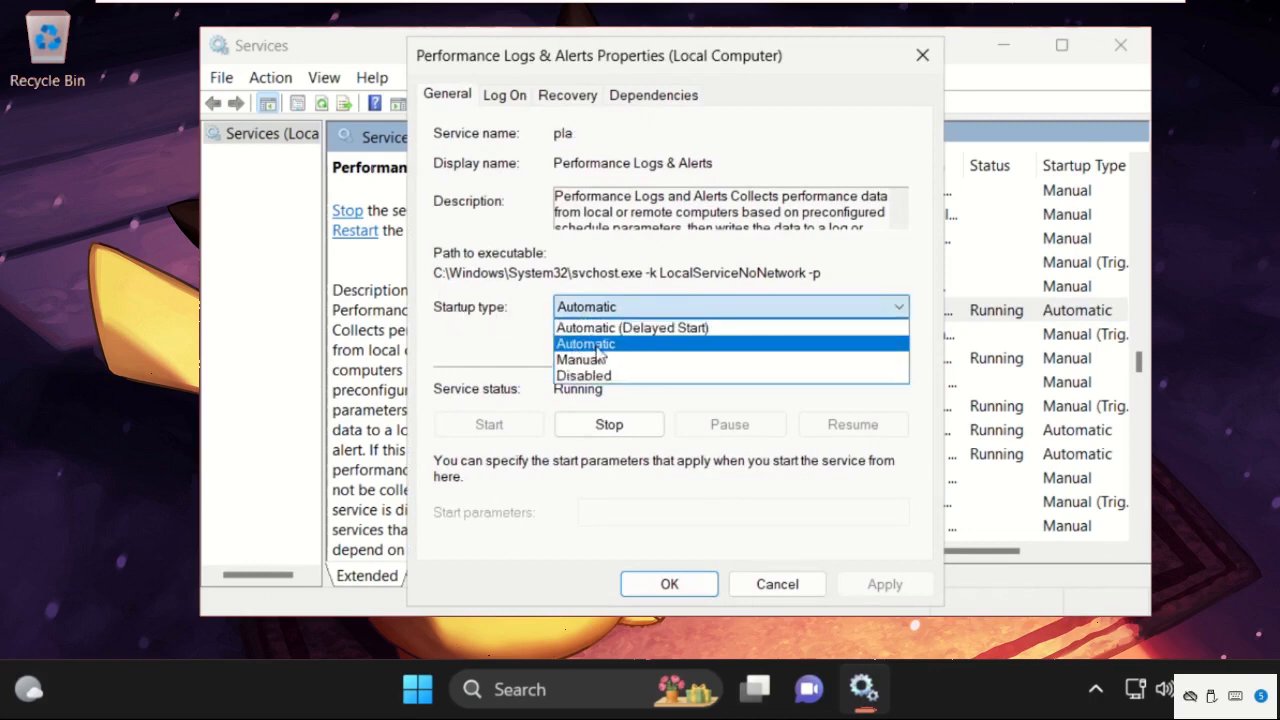
{"action": "mouse_move", "coordinate": [584, 376]}
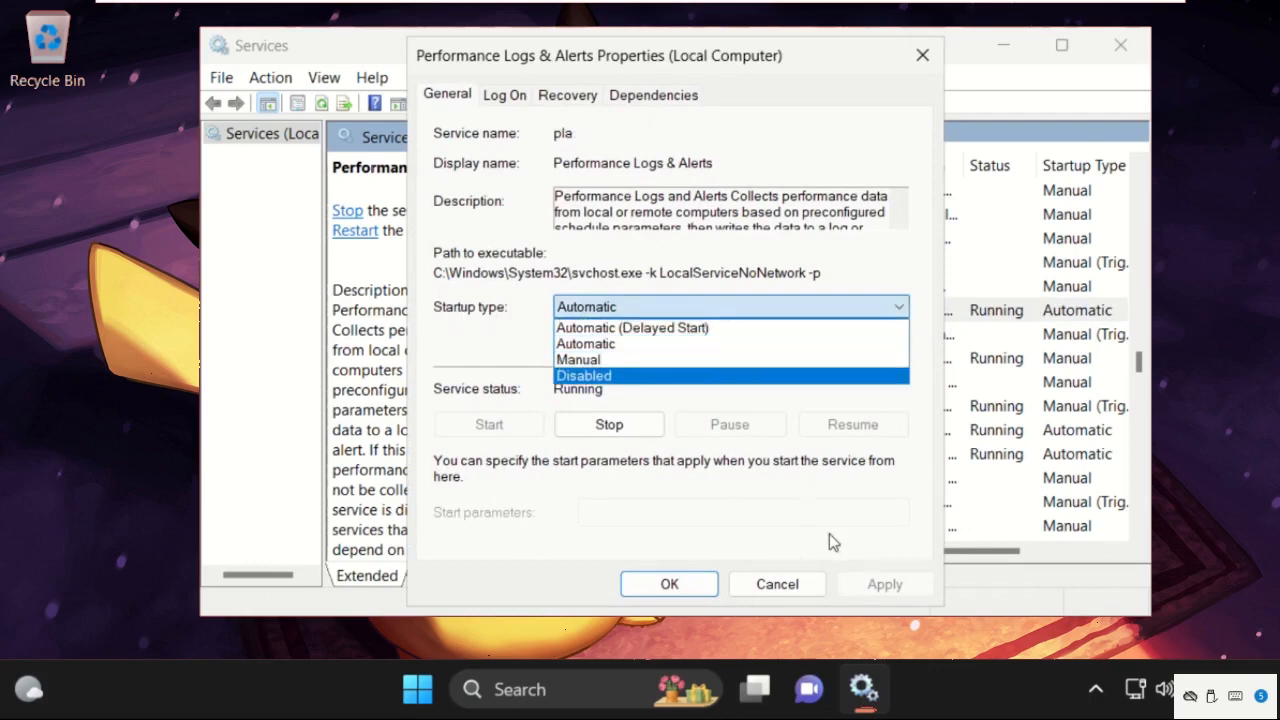
{"action": "left_click", "coordinate": [584, 344]}
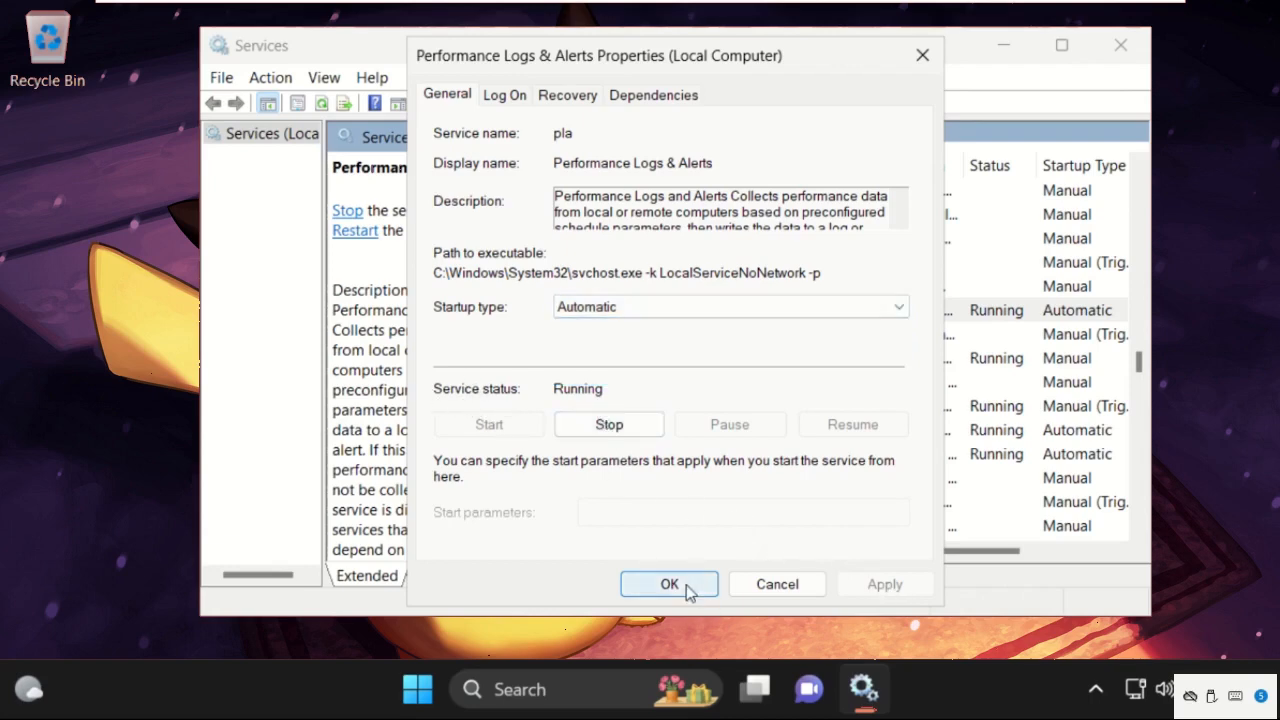
{"action": "left_click", "coordinate": [668, 584]}
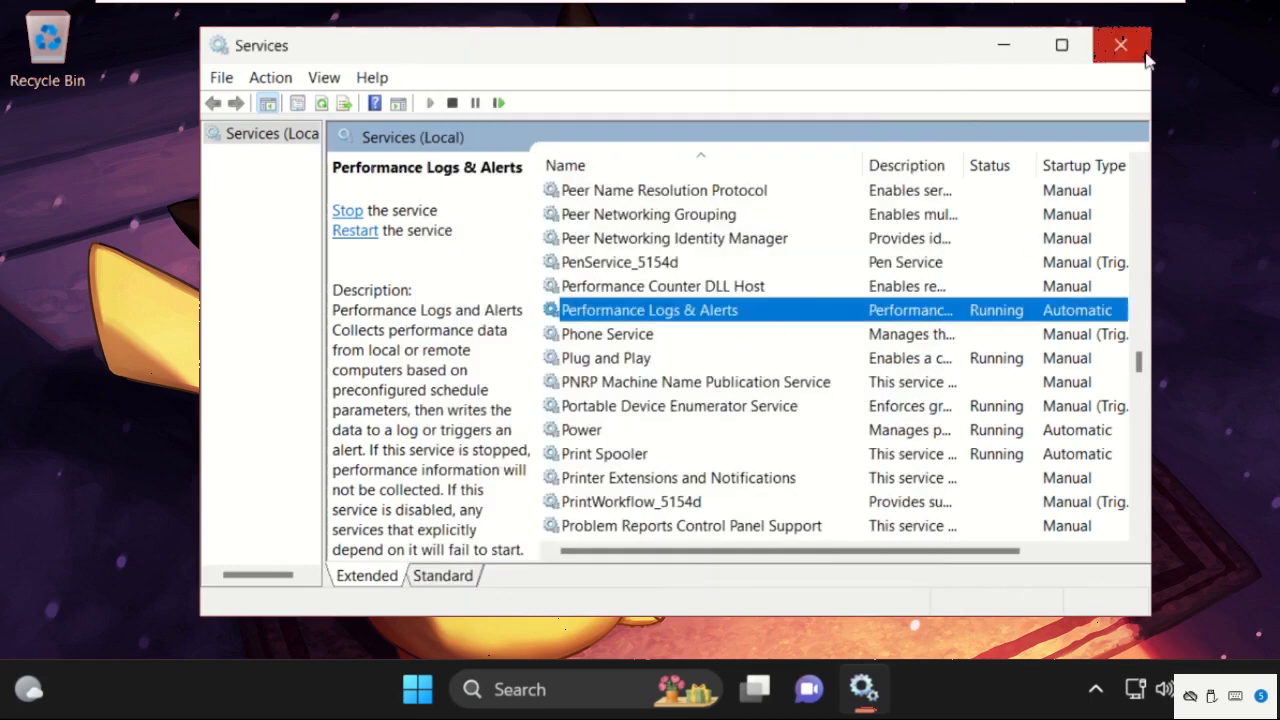
{"action": "left_click", "coordinate": [1120, 44]}
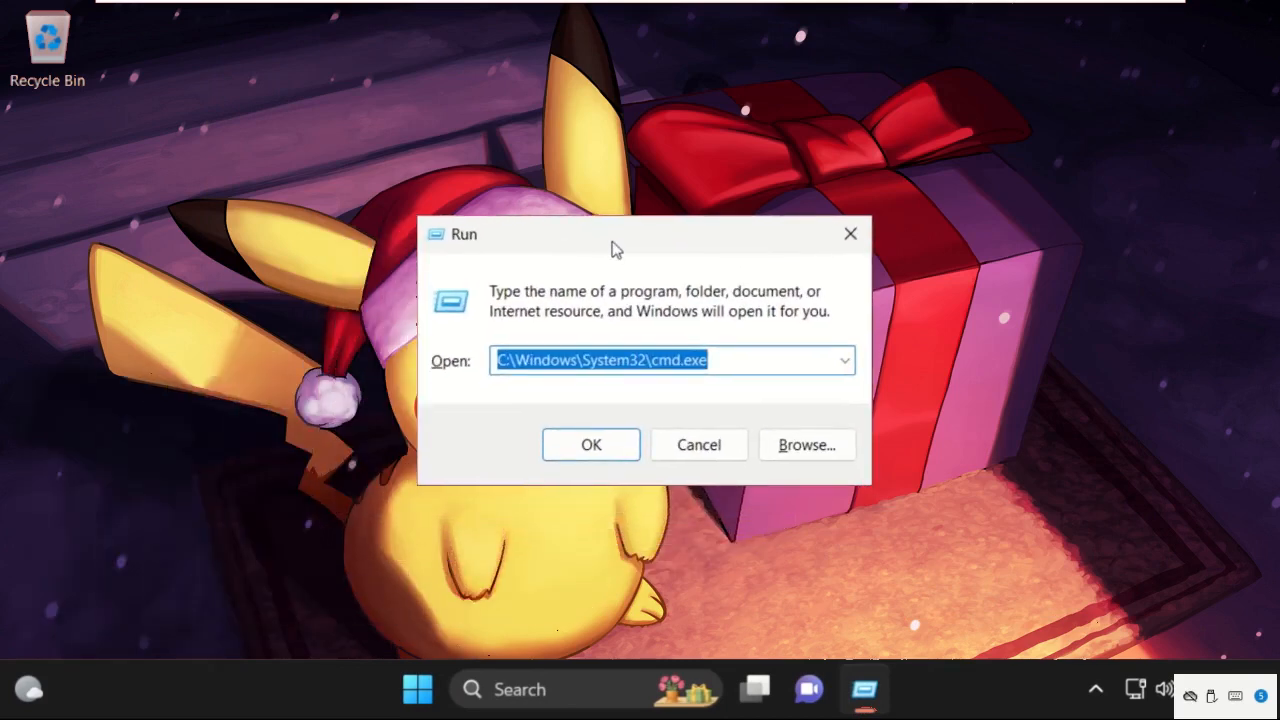
Step: Run msconfig to open System Configuration on its General tab
{"action": "type", "text": "msco"}
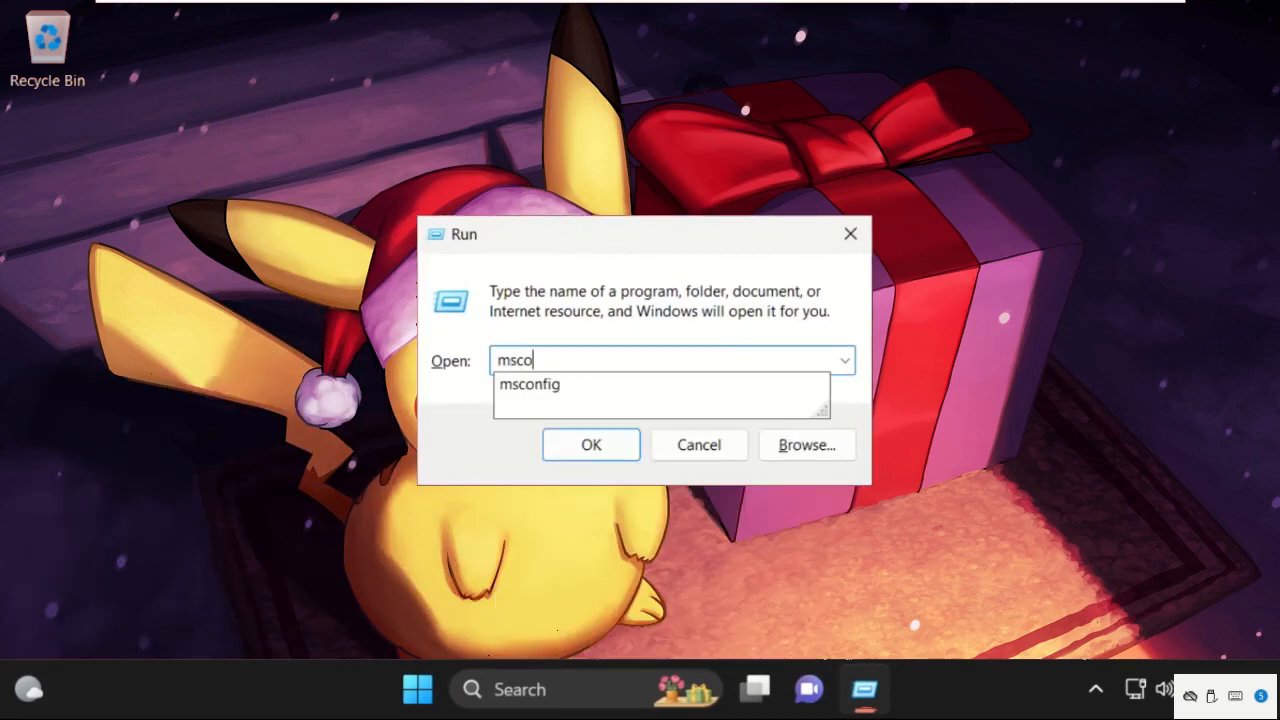
{"action": "type", "text": "nfig"}
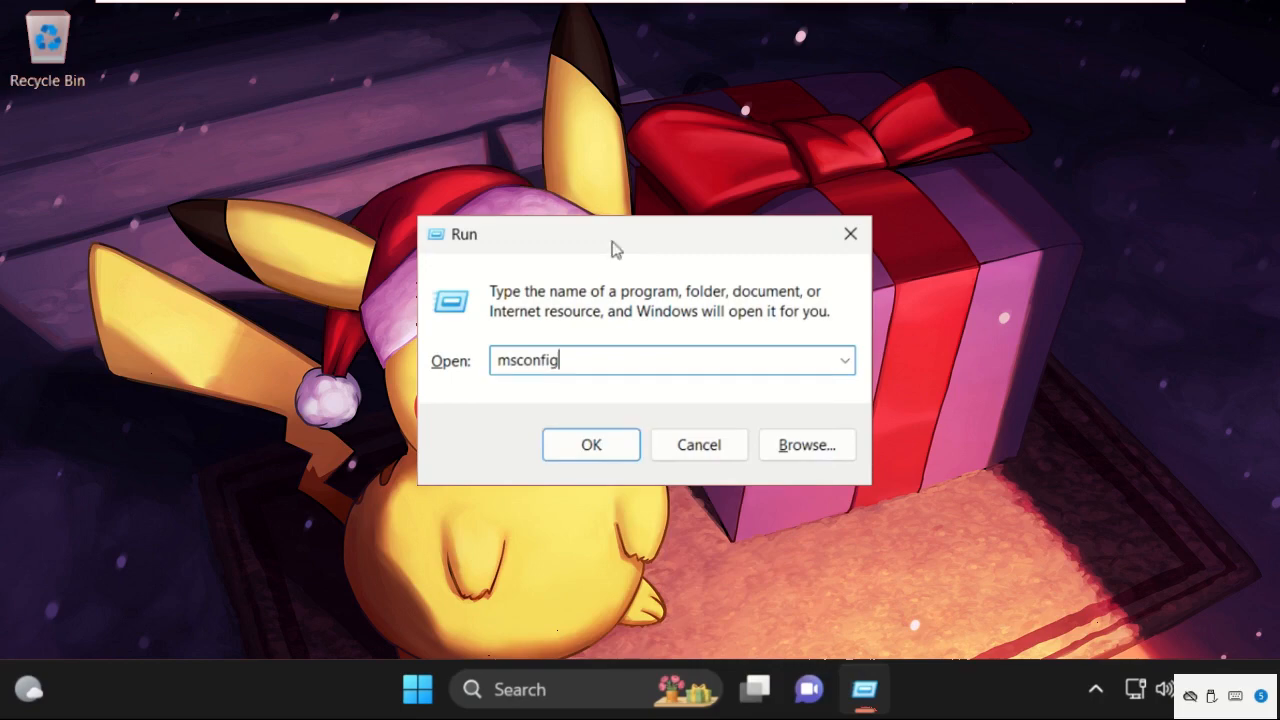
{"action": "left_click", "coordinate": [590, 444]}
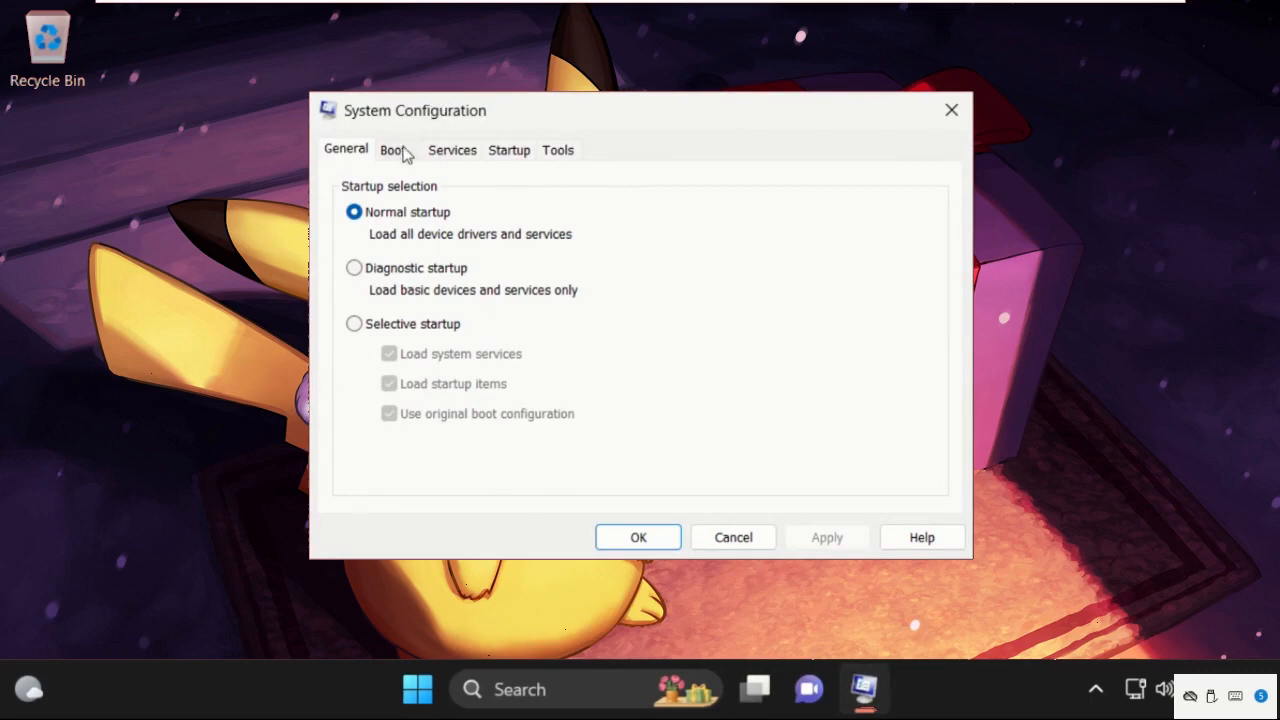
Step: Enable Safe boot with Minimal on the Boot tab and apply it
{"action": "left_click", "coordinate": [392, 148]}
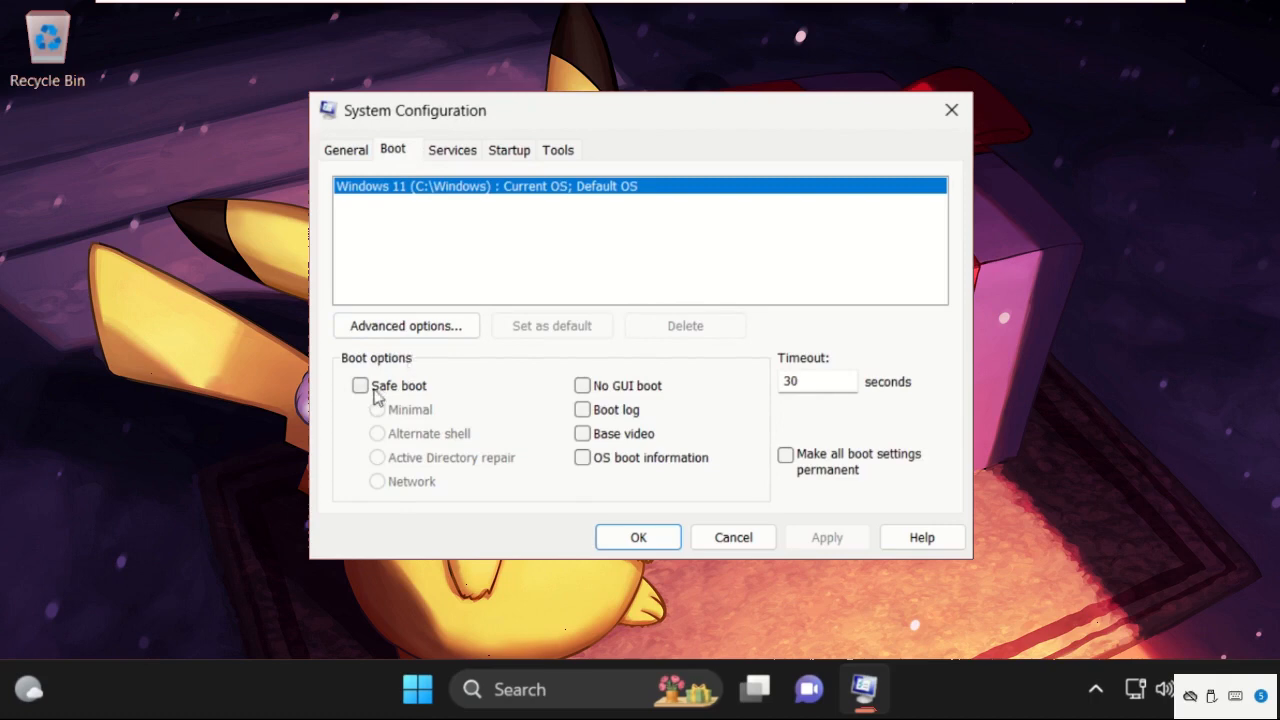
{"action": "left_click", "coordinate": [360, 384]}
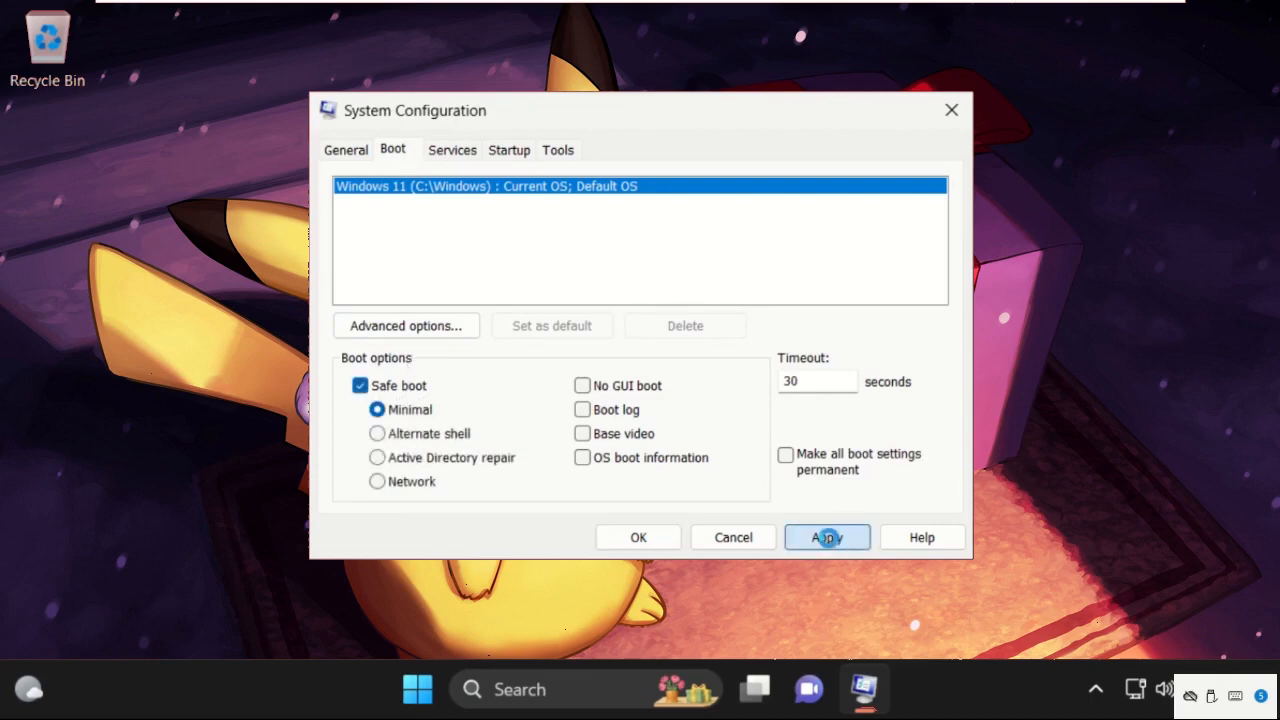
{"action": "left_click", "coordinate": [826, 536]}
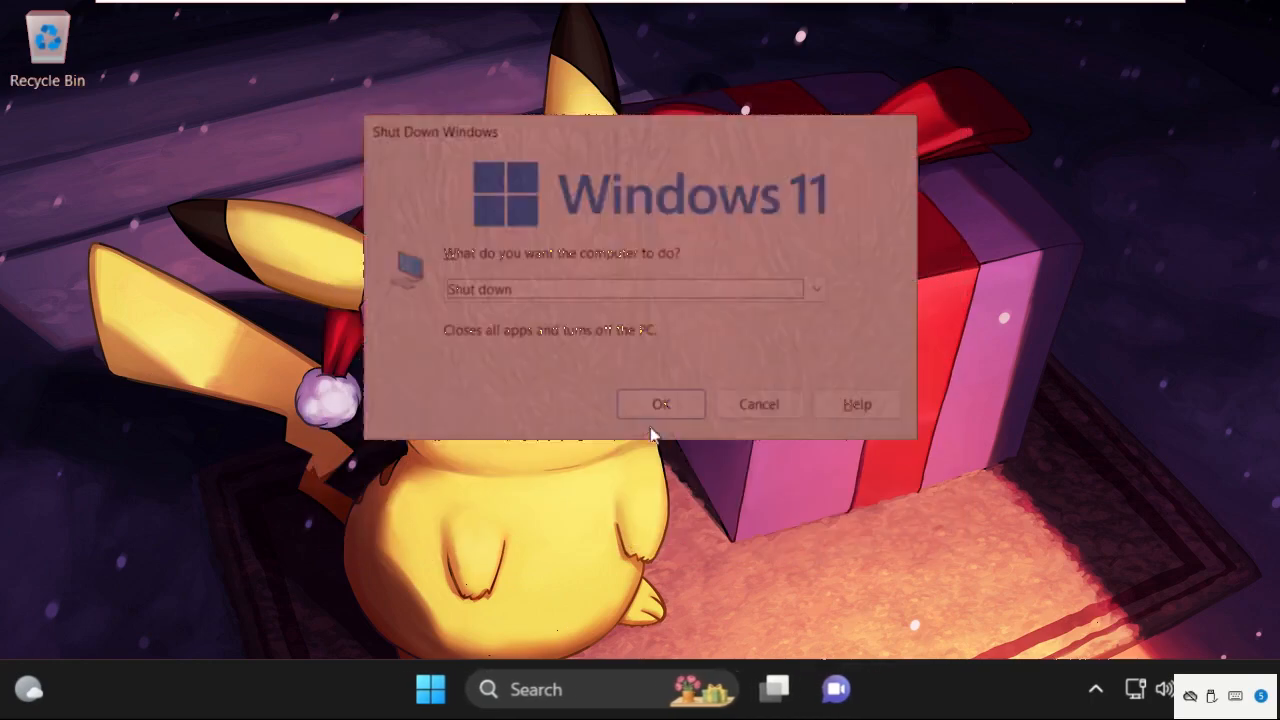
Step: Restart into Safe Mode and search 'device Manager' from Start
{"action": "left_click", "coordinate": [660, 404]}
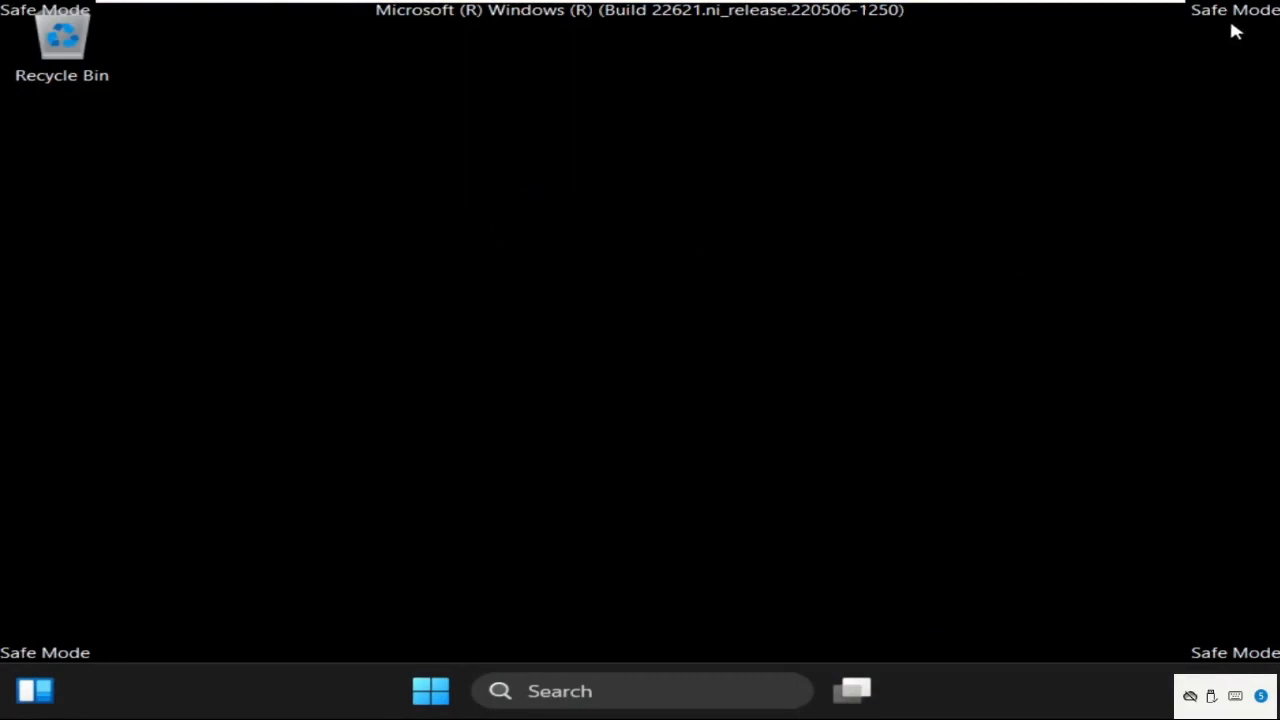
{"action": "mouse_move", "coordinate": [1252, 36]}
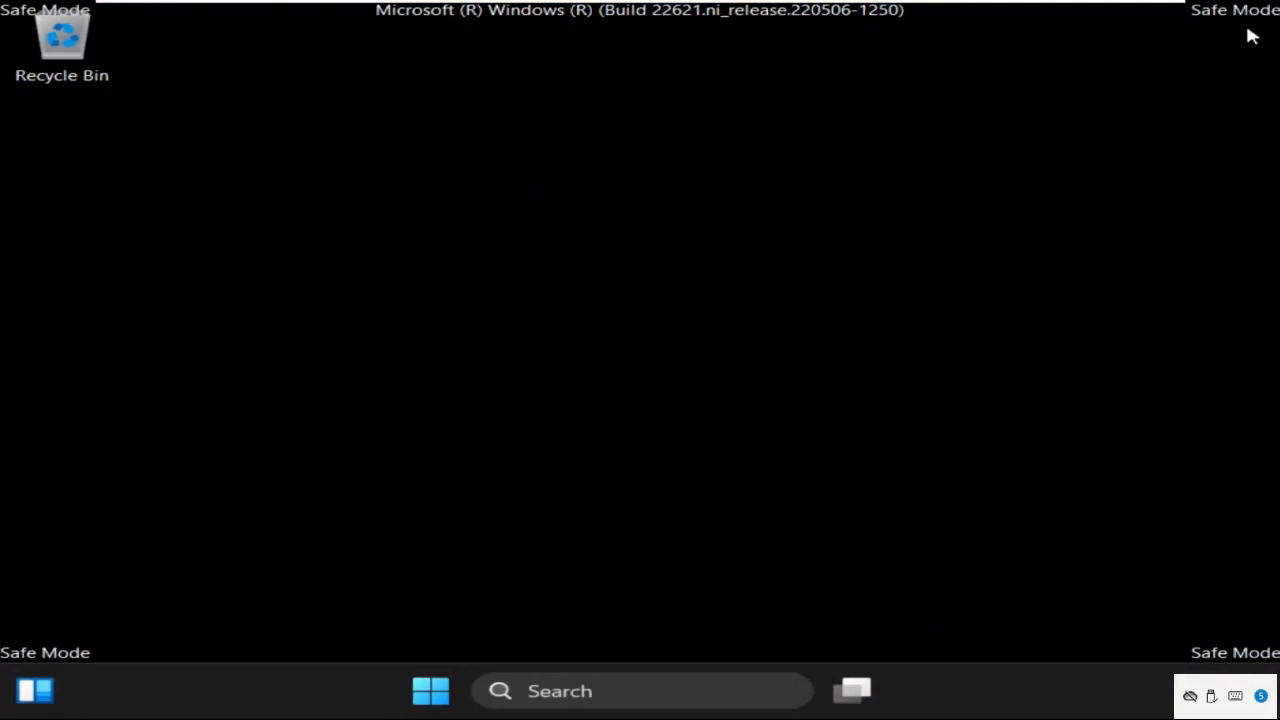
{"action": "mouse_move", "coordinate": [1190, 90]}
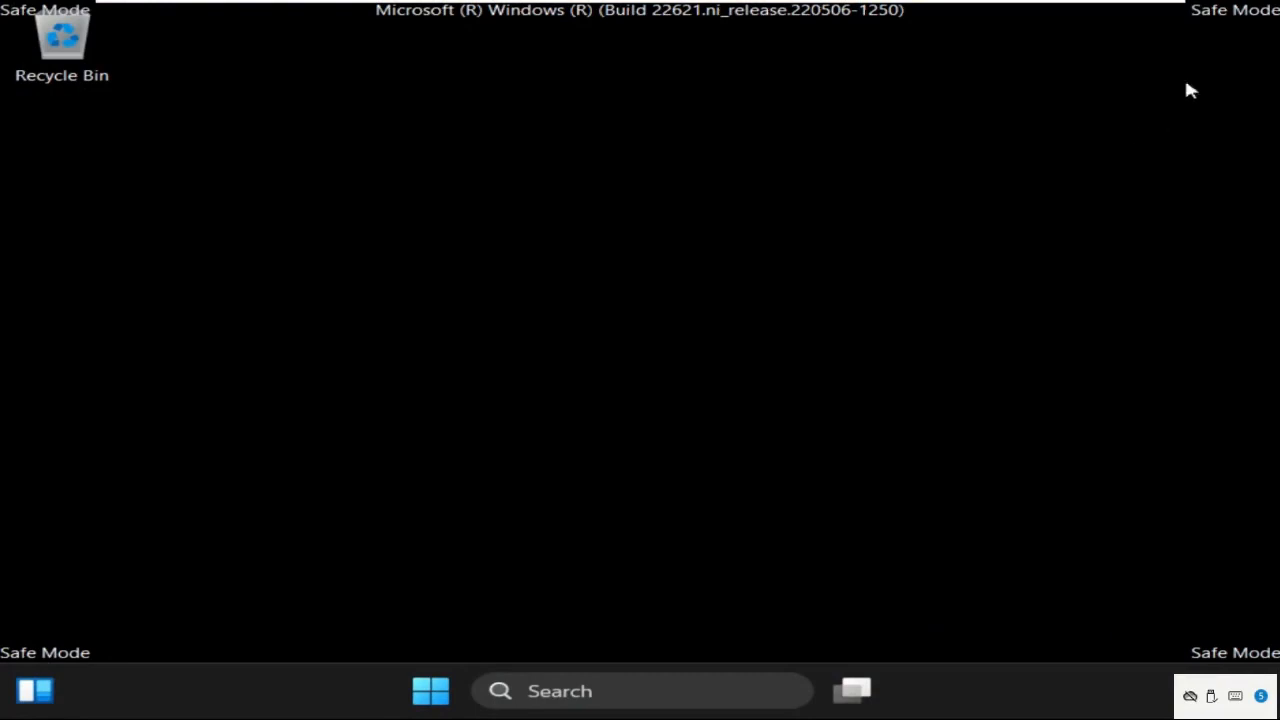
{"action": "mouse_move", "coordinate": [500, 332]}
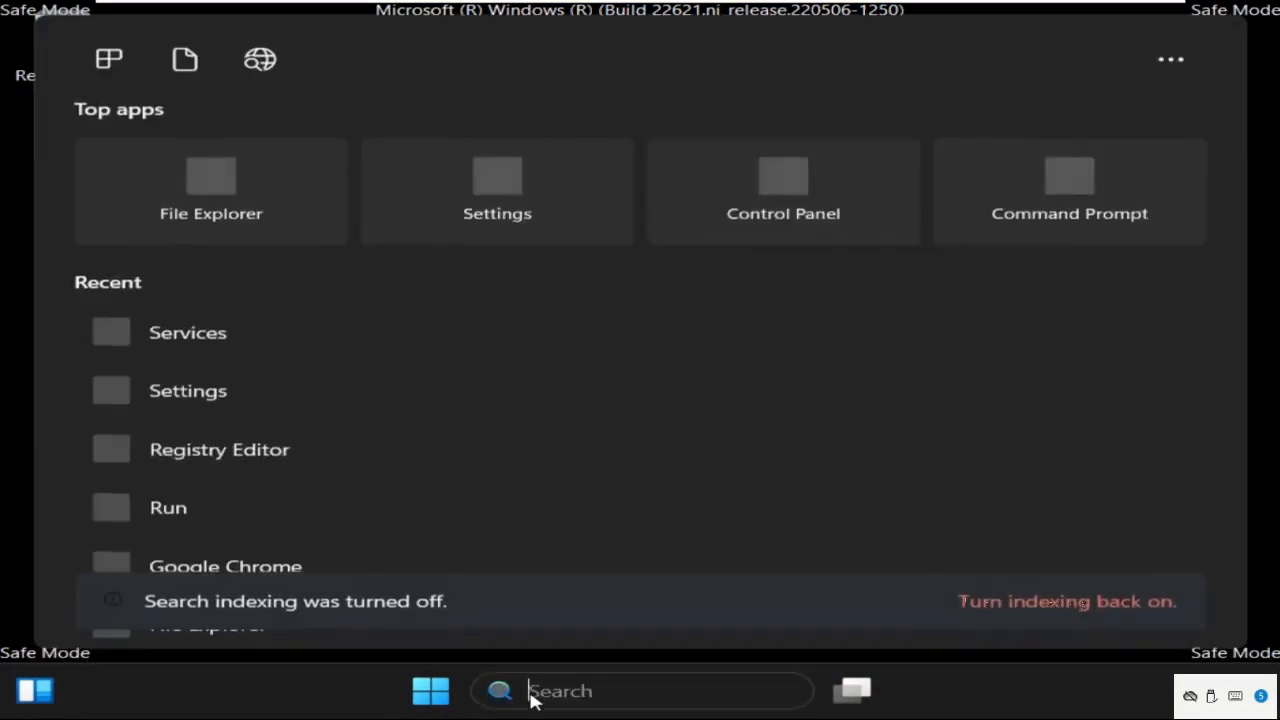
{"action": "type", "text": "device Manager"}
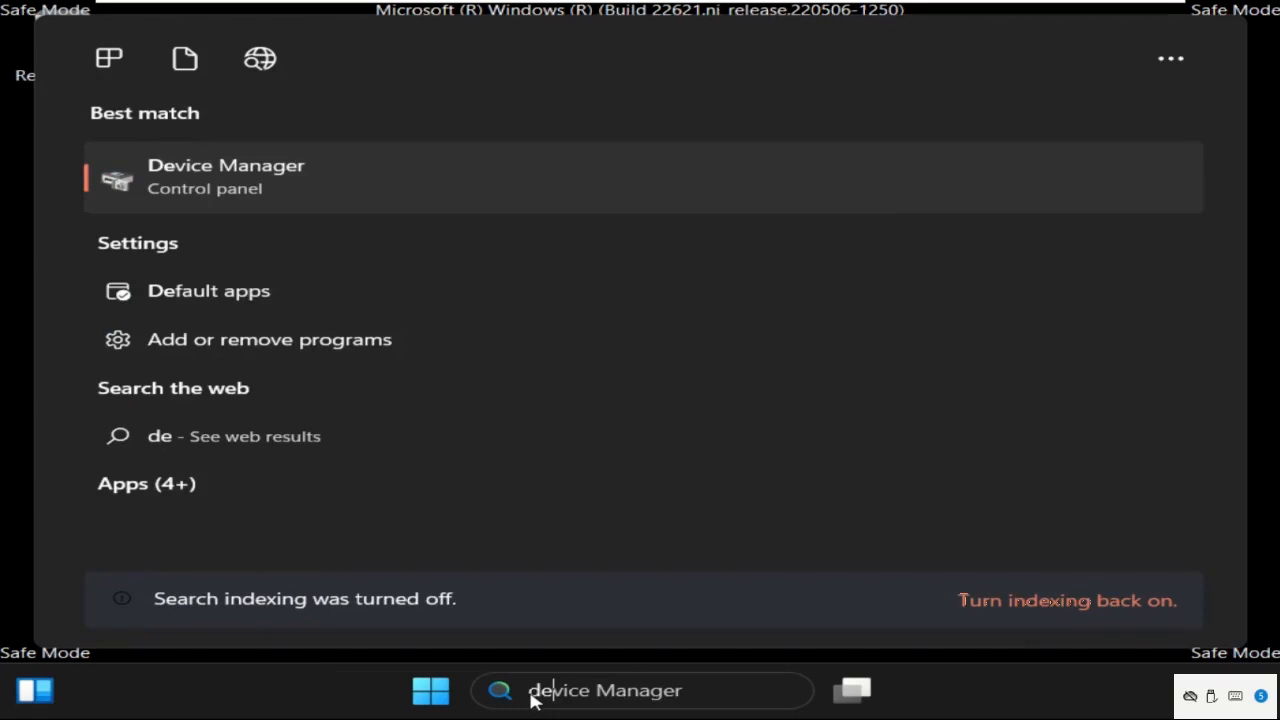
{"action": "left_click", "coordinate": [226, 176]}
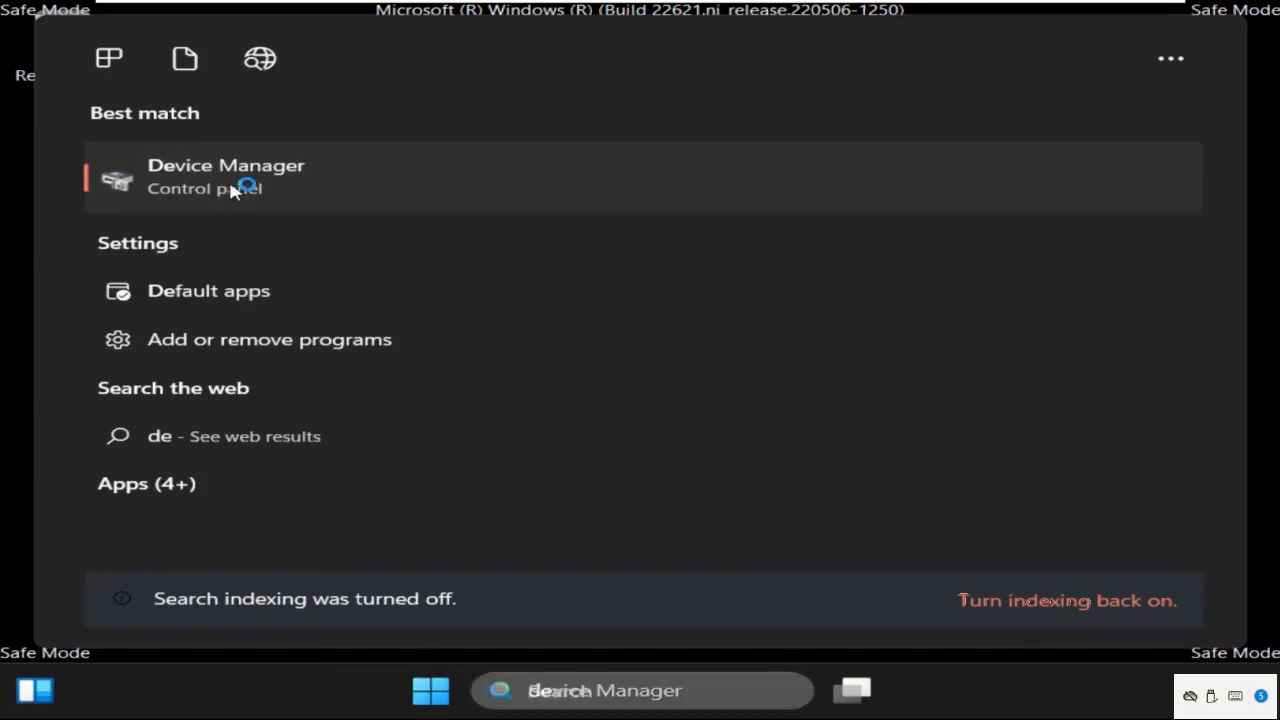
Step: In Device Manager, uninstall the Intel 82574L Gigabit network adapter under Network adapters
{"action": "left_click", "coordinate": [226, 176]}
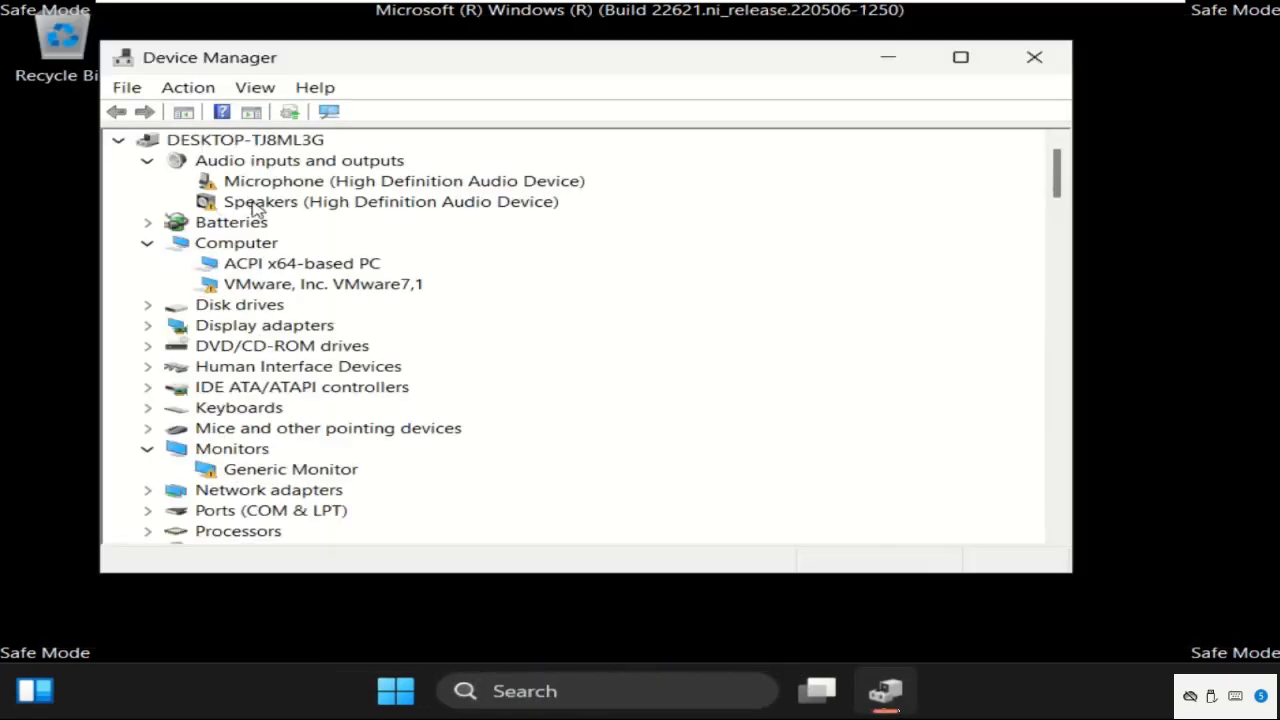
{"action": "mouse_move", "coordinate": [220, 468]}
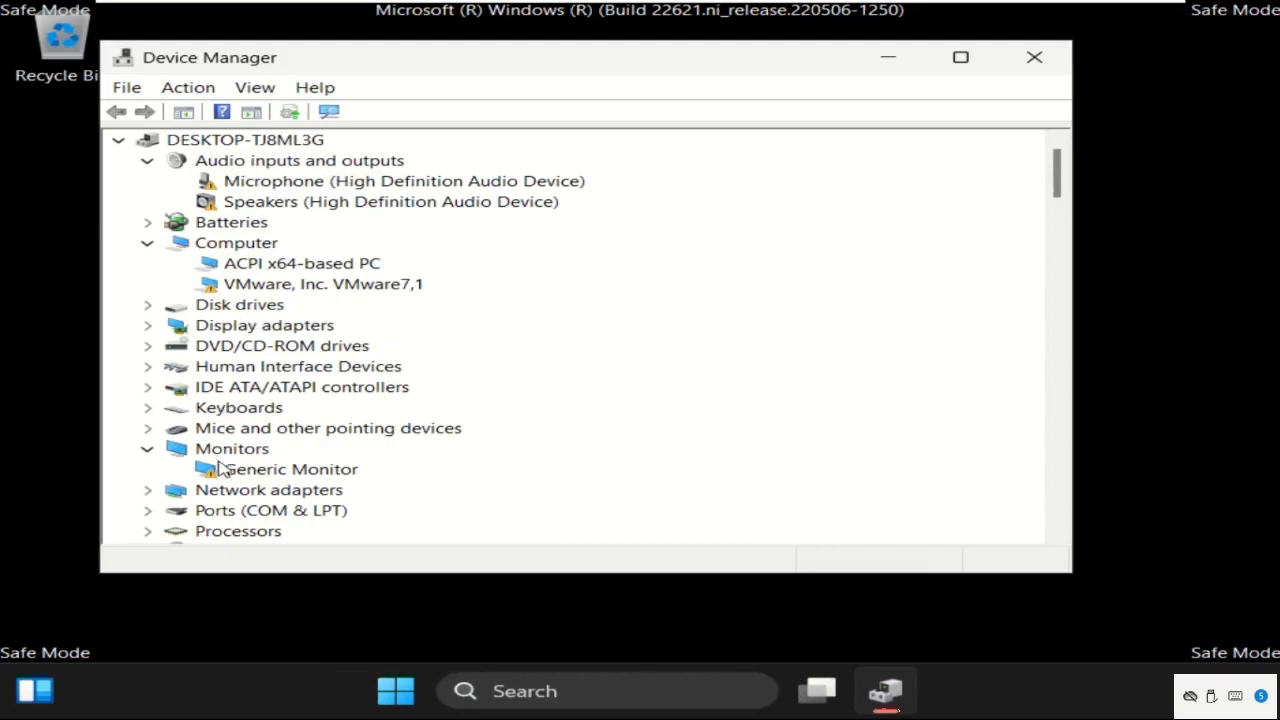
{"action": "left_click", "coordinate": [268, 488]}
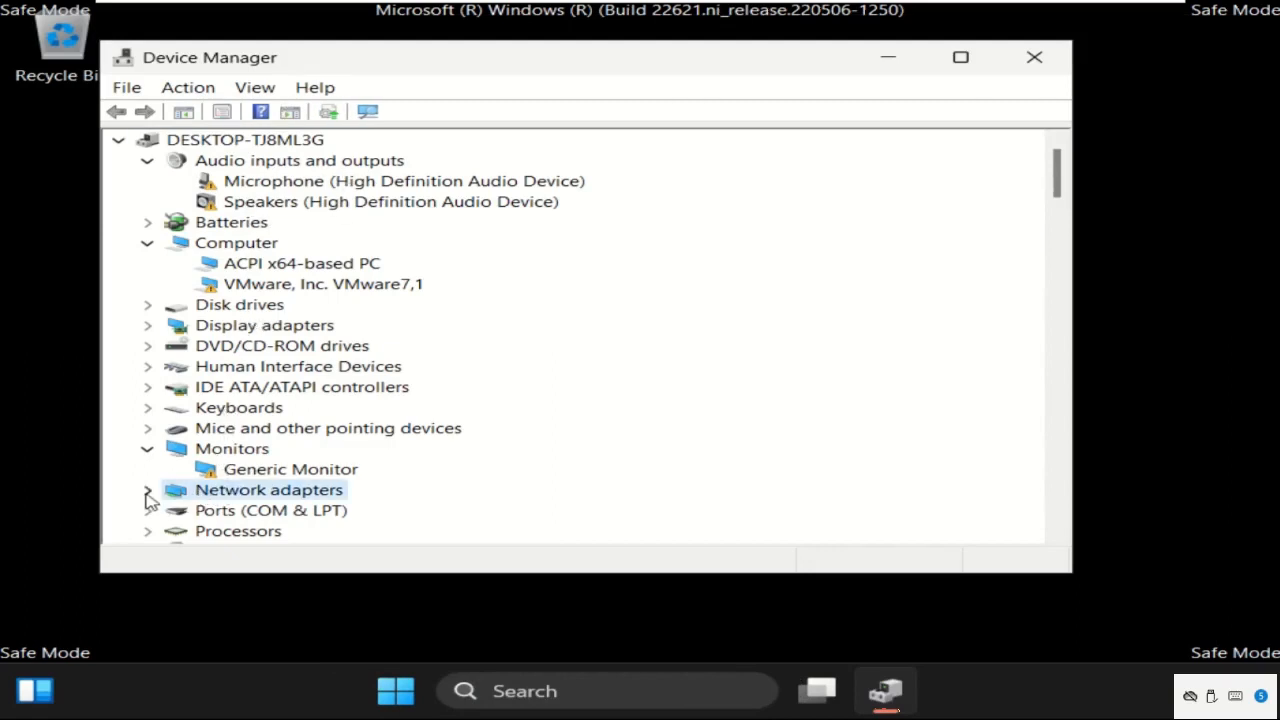
{"action": "right_click", "coordinate": [404, 448]}
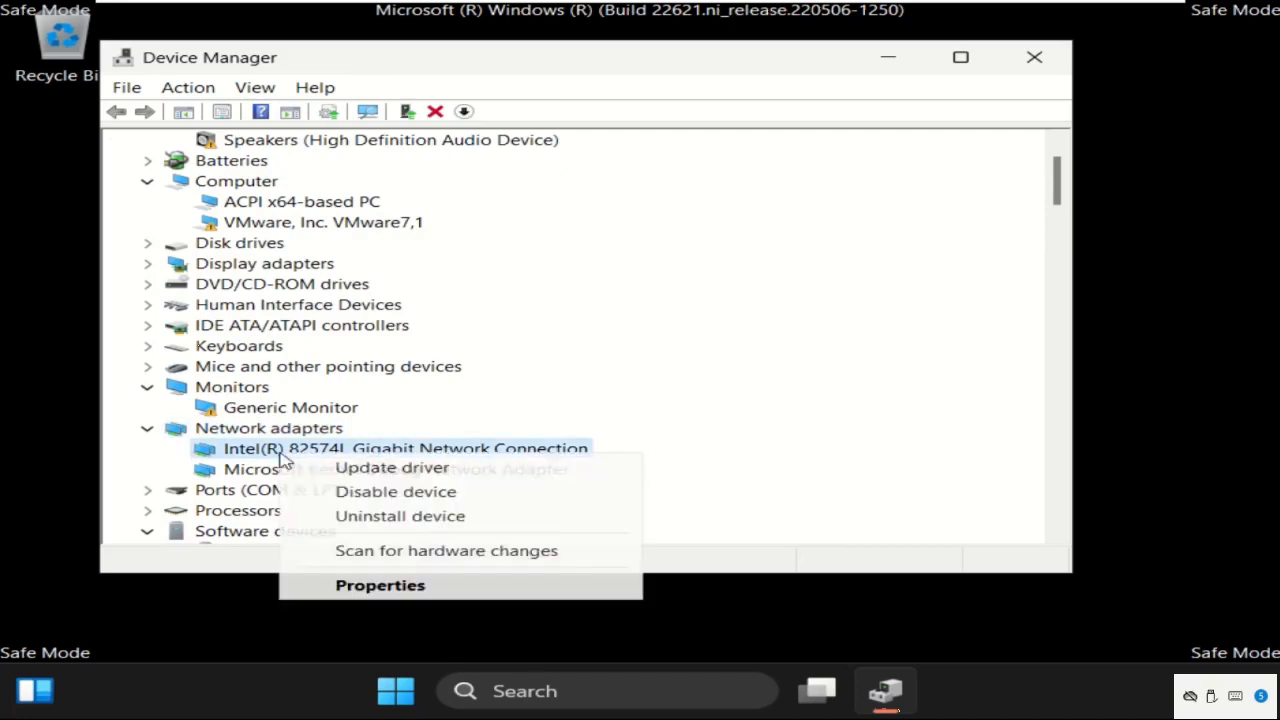
{"action": "left_click", "coordinate": [400, 516]}
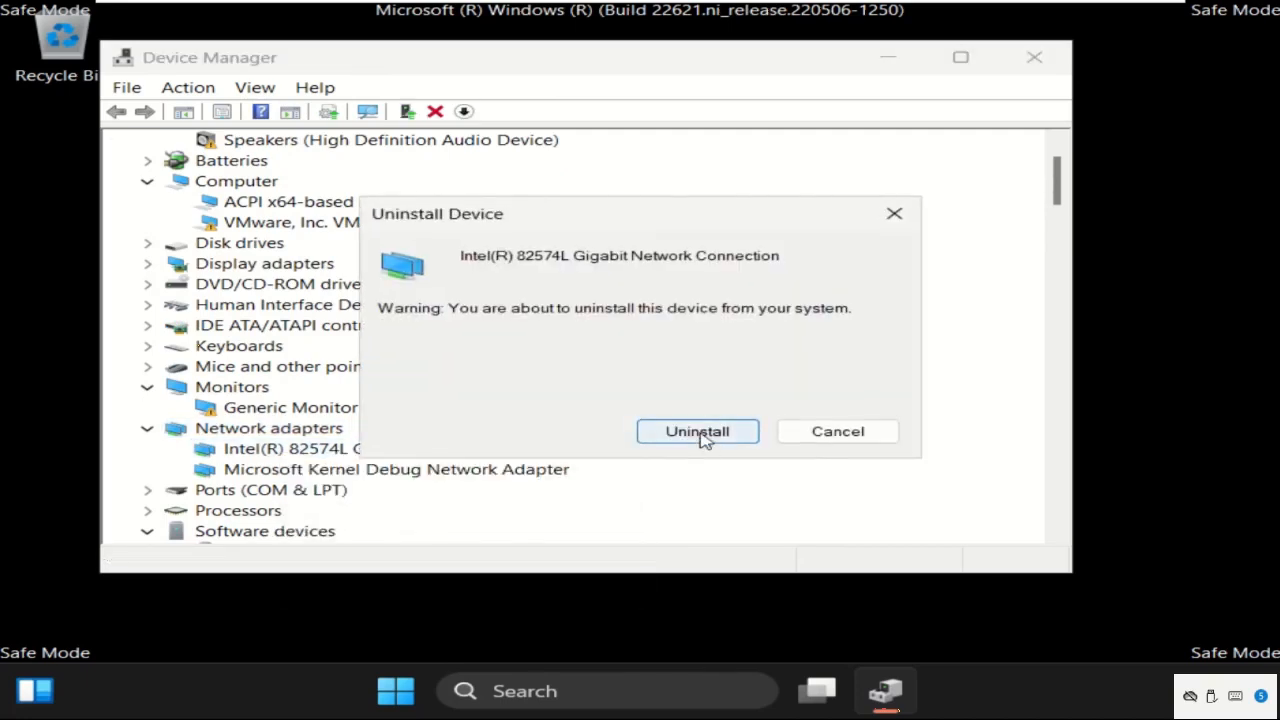
{"action": "left_click", "coordinate": [696, 432]}
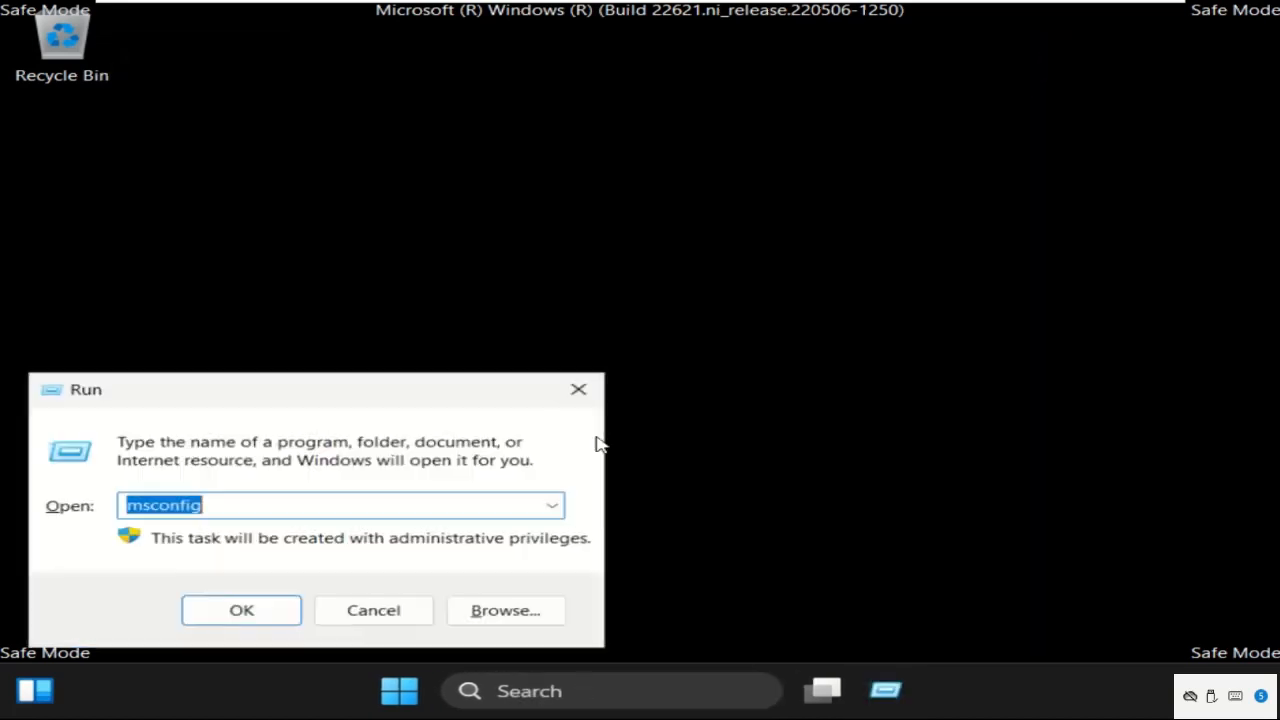
Step: Run msconfig again, uncheck Safe boot on the Boot tab, and confirm with OK
{"action": "left_click_drag", "start_coordinate": [86, 388], "coordinate": [568, 172]}
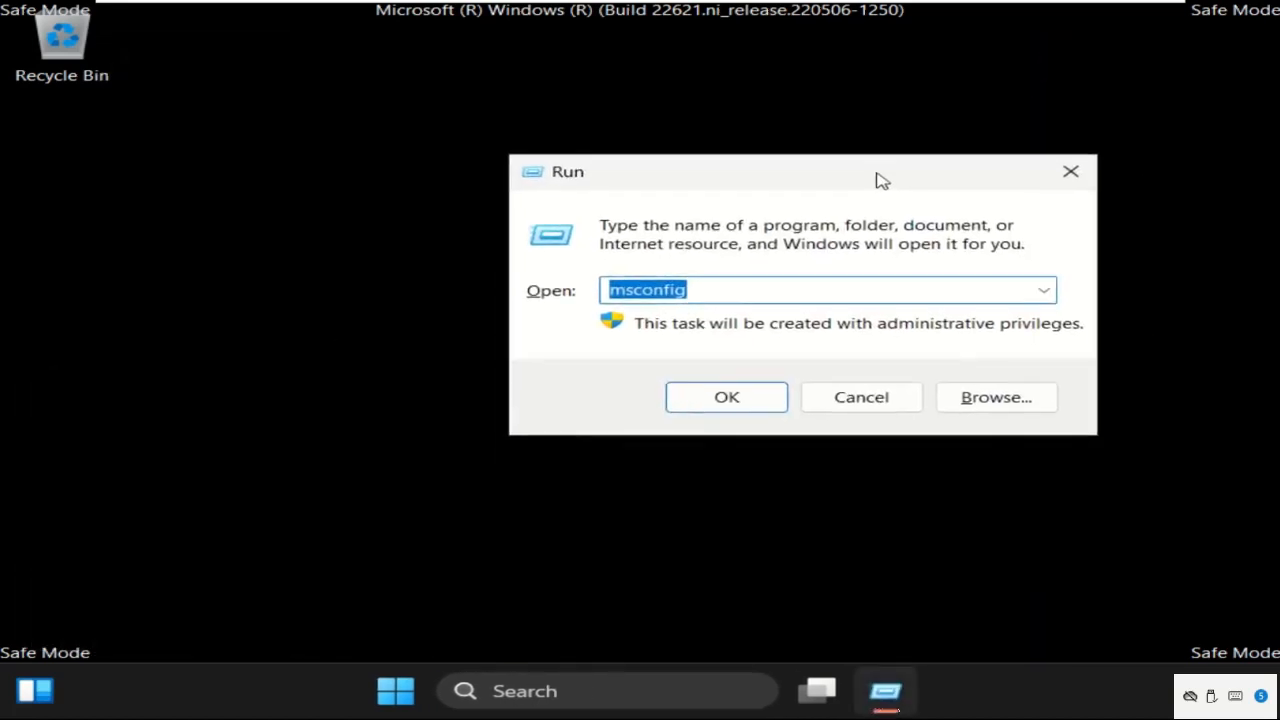
{"action": "left_click", "coordinate": [726, 396]}
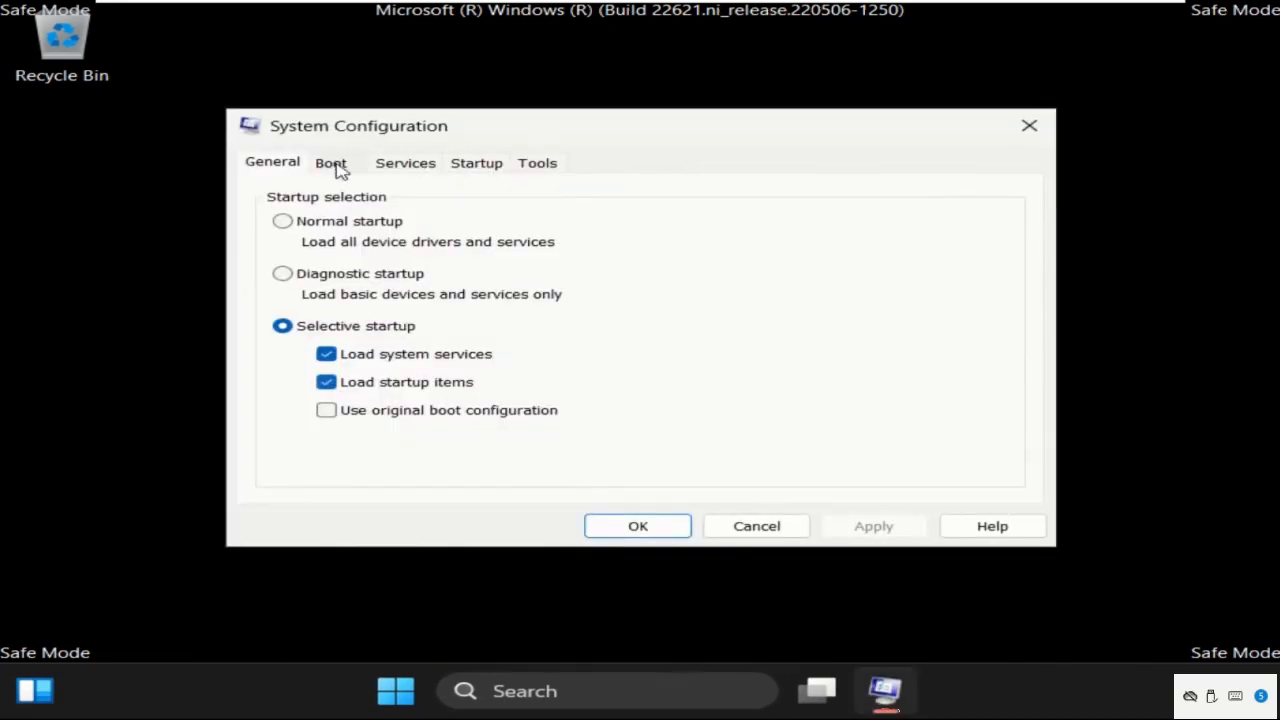
{"action": "left_click", "coordinate": [330, 162]}
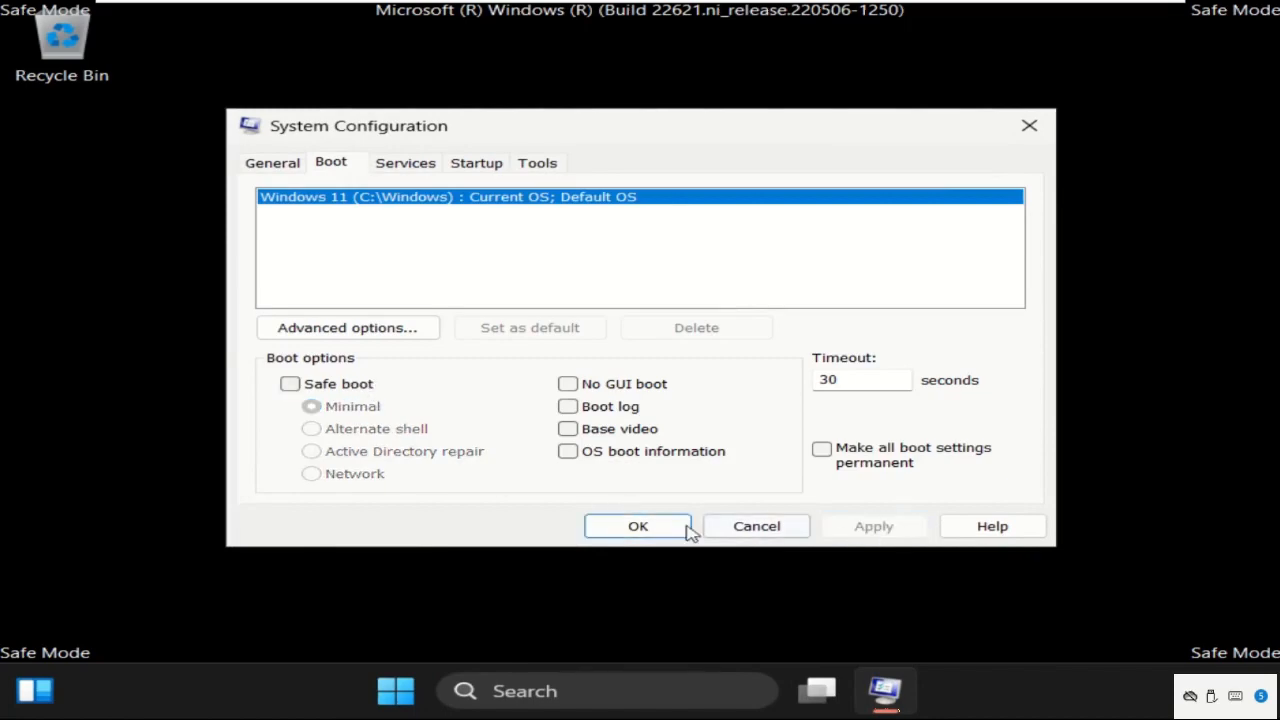
{"action": "left_click", "coordinate": [636, 524]}
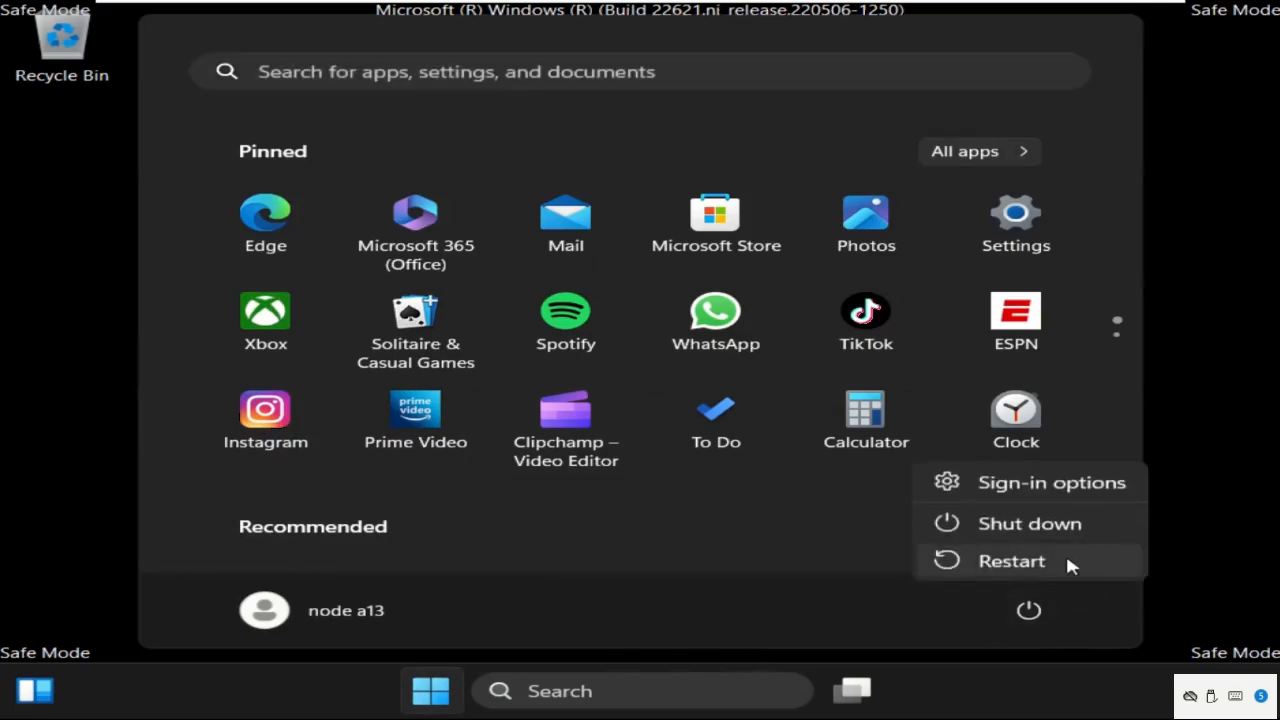
Step: Restart the computer into a normal, non-Safe-Mode session
{"action": "left_click", "coordinate": [1012, 560]}
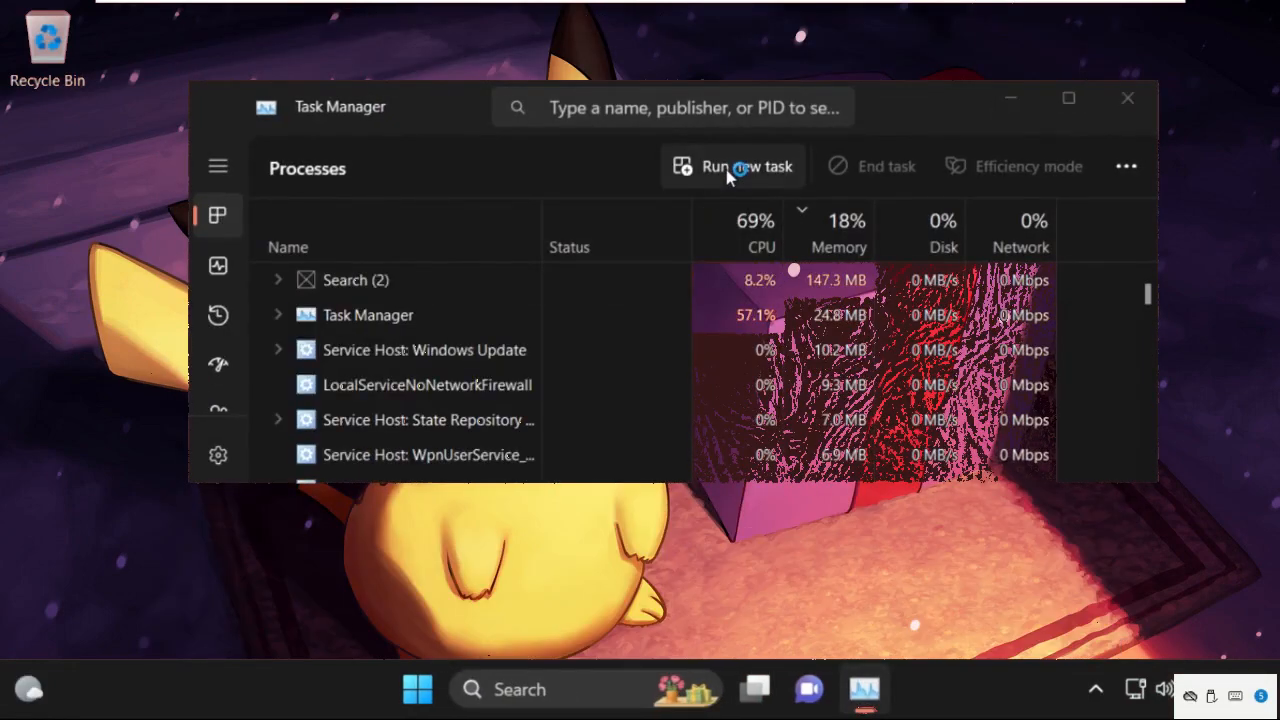
Step: Start a new task in Task Manager and browse the Windows folder for a program
{"action": "left_click", "coordinate": [748, 166]}
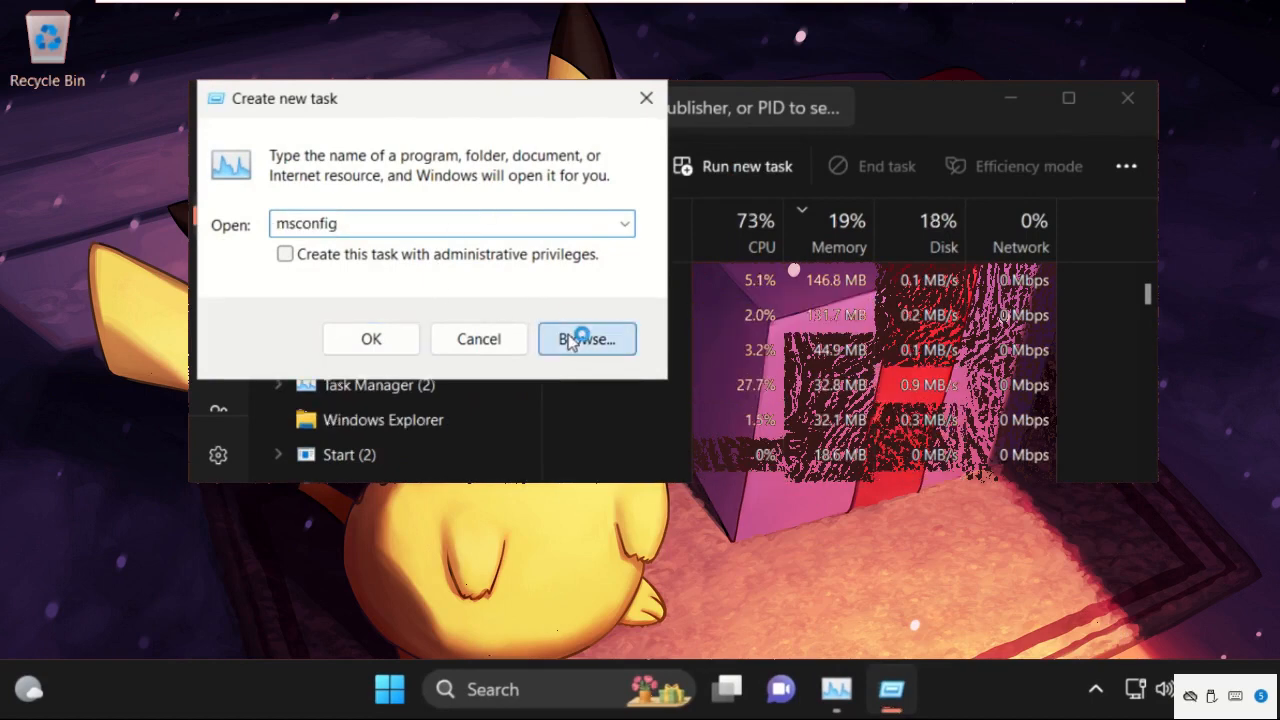
{"action": "left_click", "coordinate": [586, 340]}
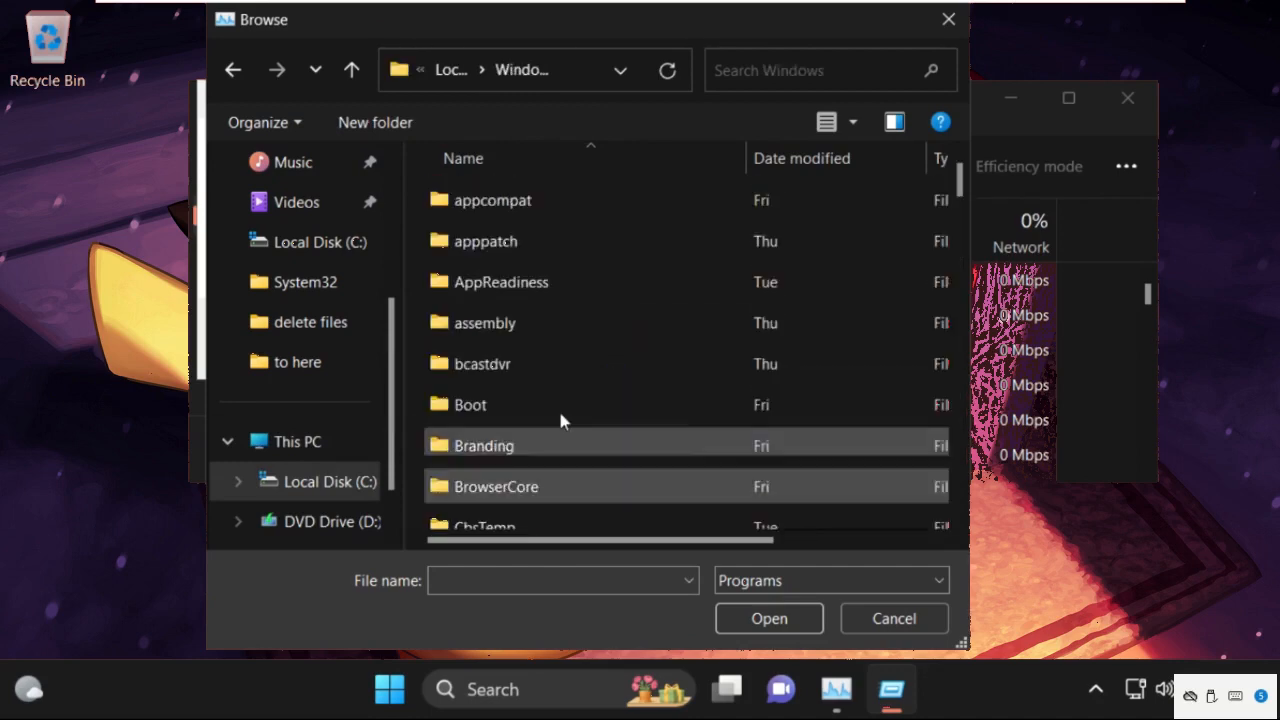
Step: Locate cmd.exe in System32 and launch it with administrative privileges
{"action": "scroll", "scroll_direction": "down", "scroll_amount": 3}
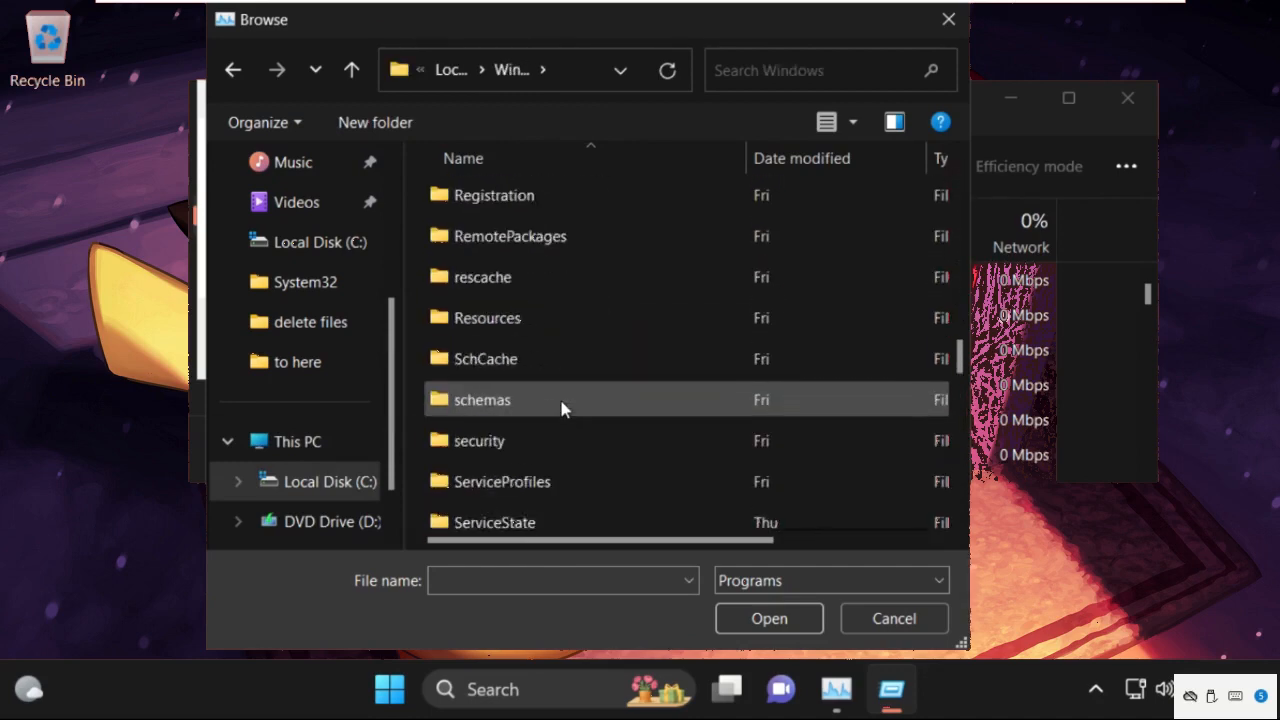
{"action": "scroll", "scroll_direction": "down", "scroll_amount": 3}
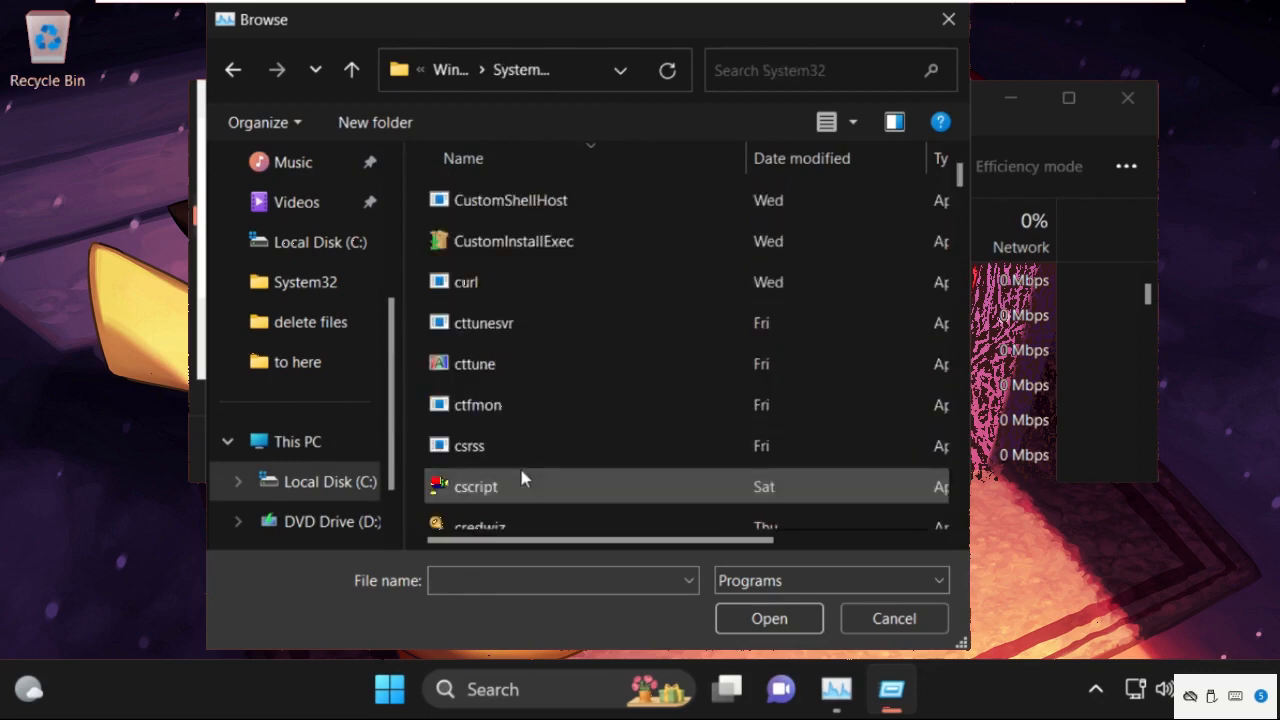
{"action": "scroll", "scroll_direction": "down", "scroll_amount": 3}
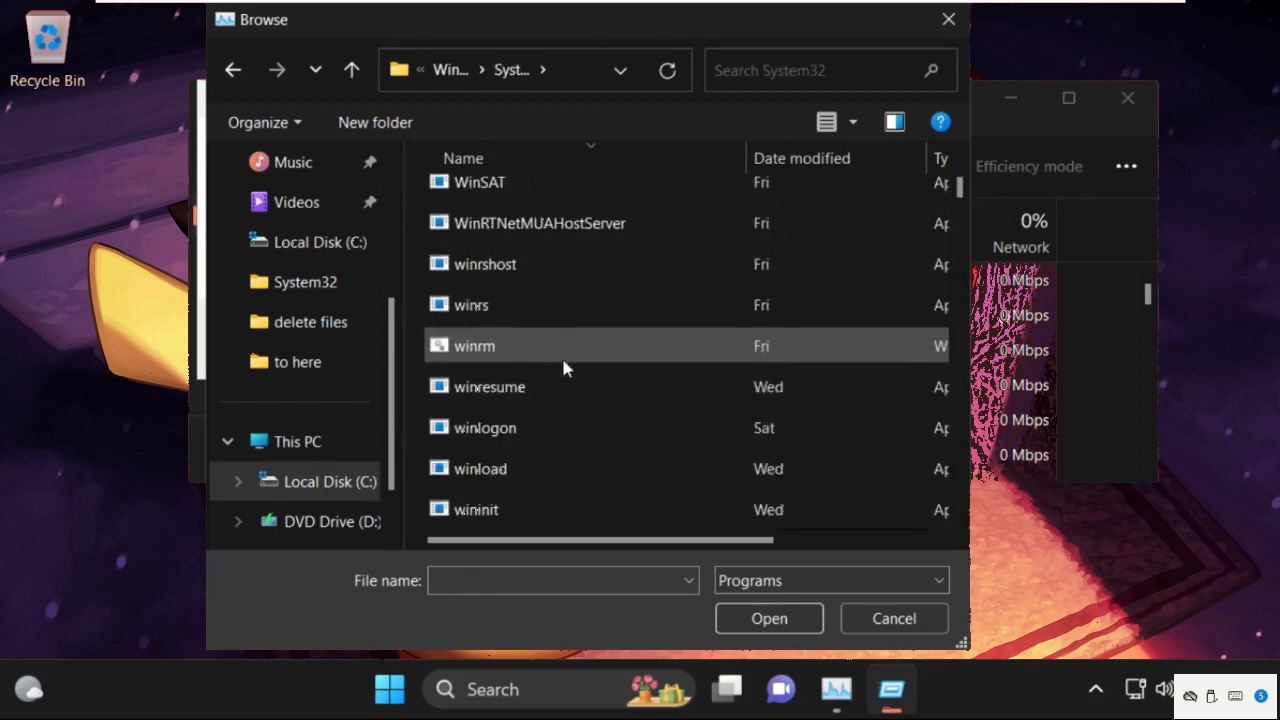
{"action": "type", "text": "cttune"}
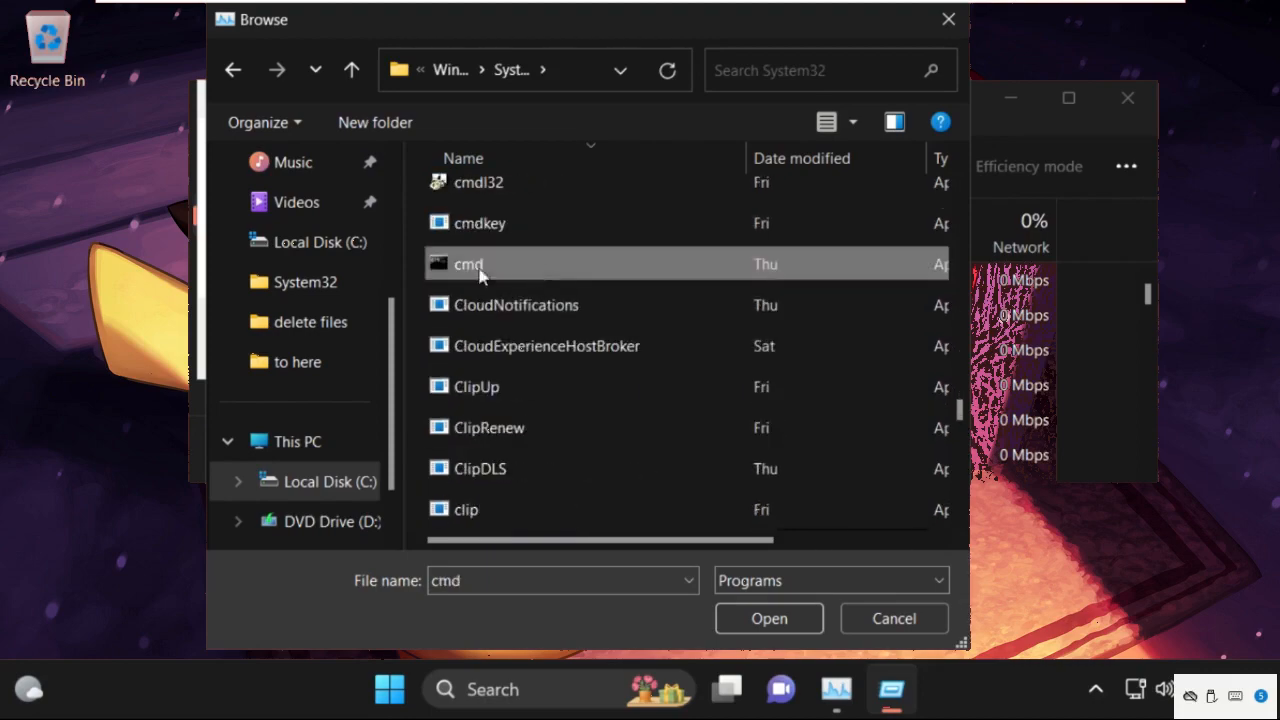
{"action": "left_click", "coordinate": [768, 618]}
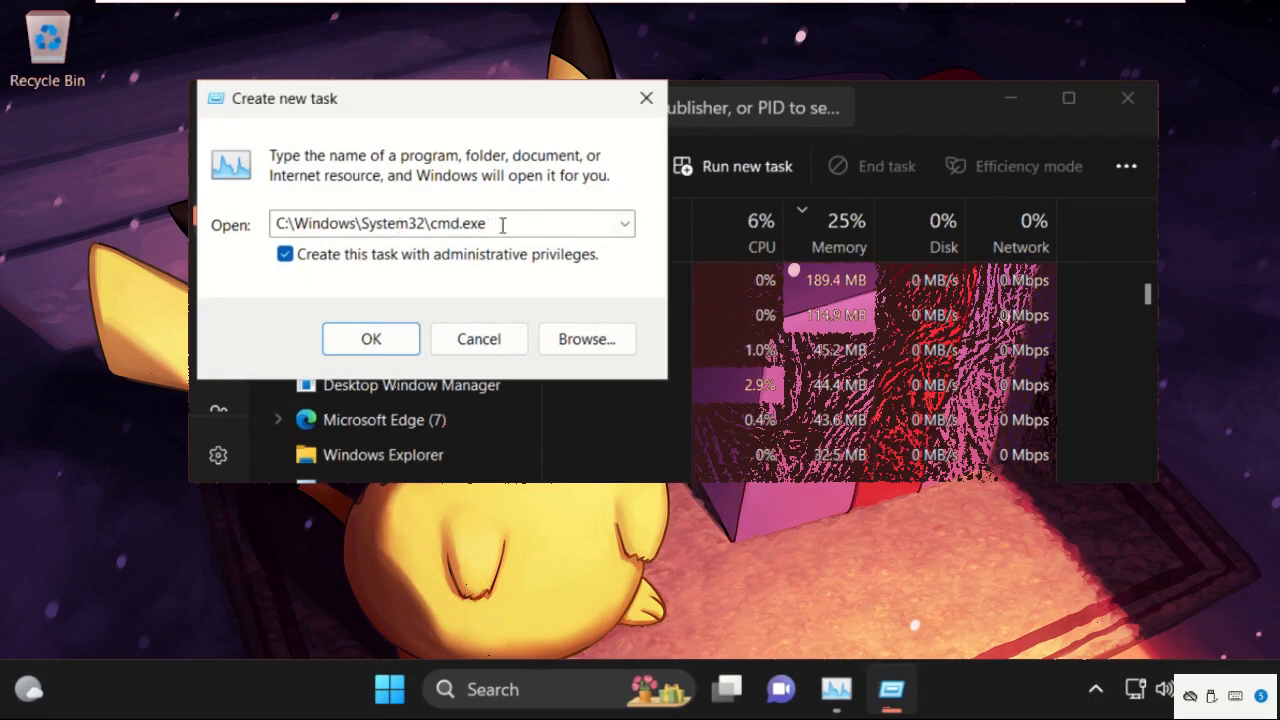
{"action": "left_click", "coordinate": [370, 338]}
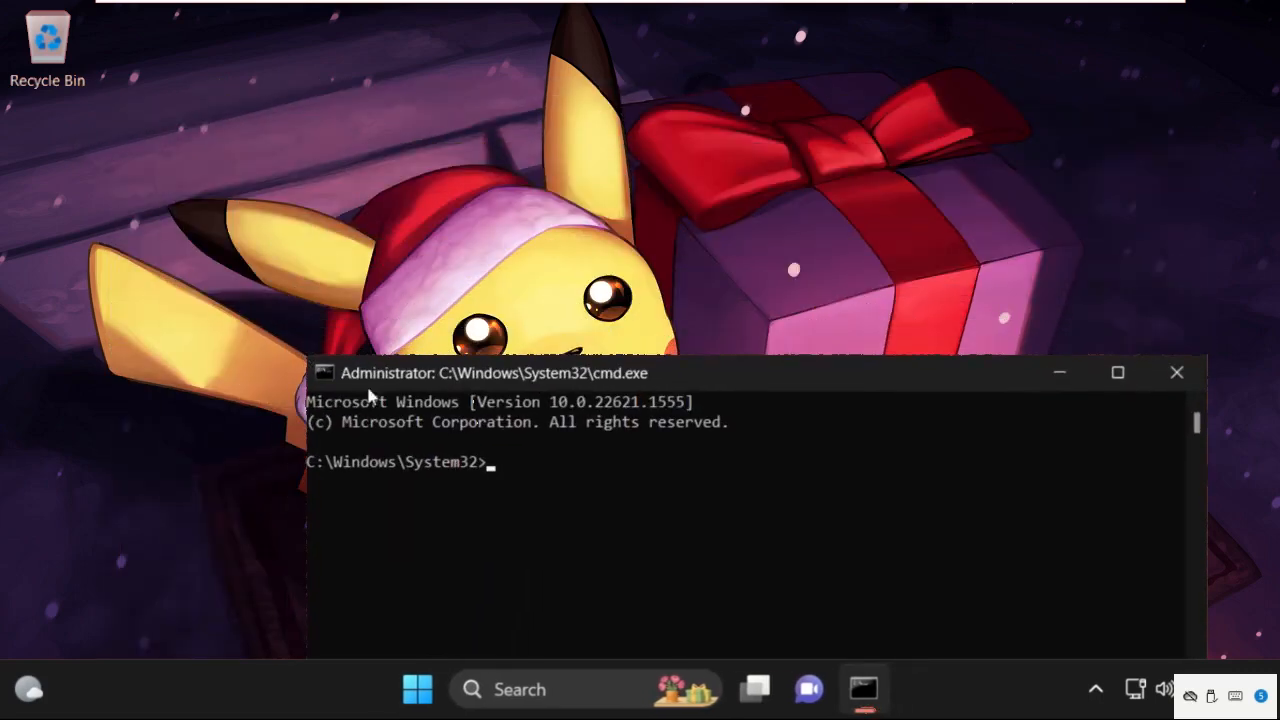
Step: Run sfc /scannow, which reports no integrity violations, then exit the prompt
{"action": "left_click_drag", "start_coordinate": [490, 374], "coordinate": [436, 148]}
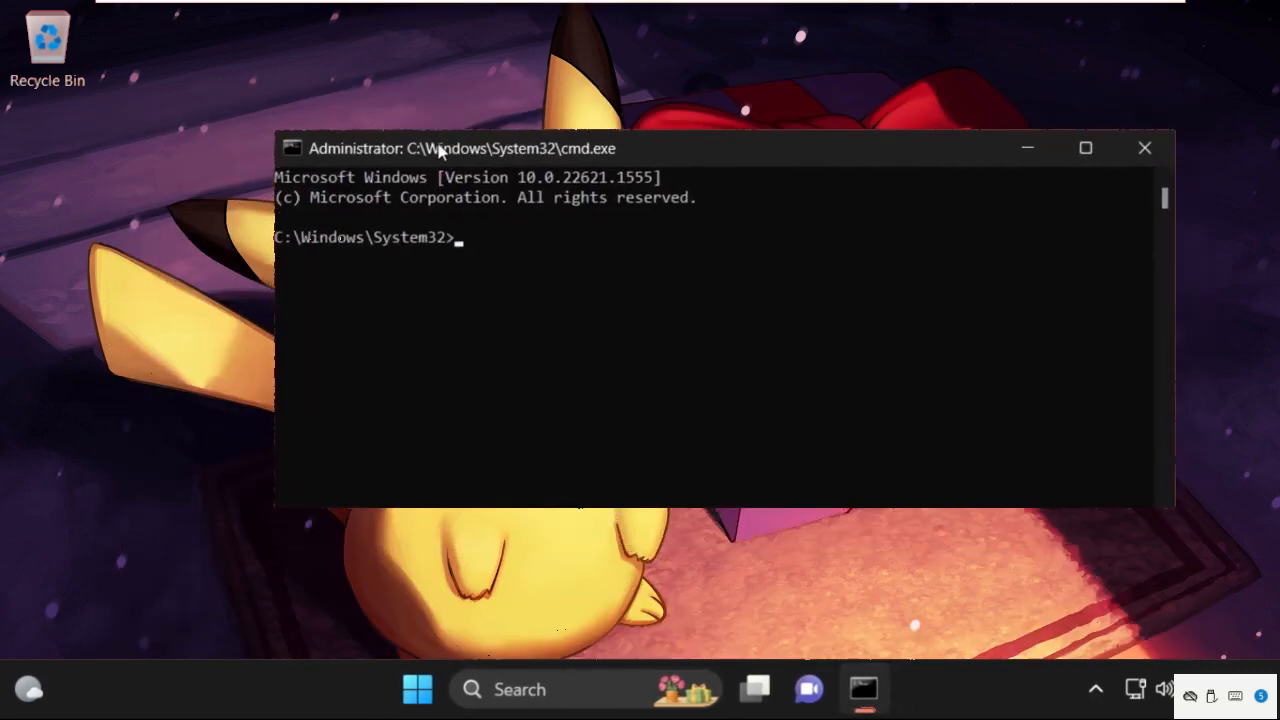
{"action": "type", "text": "sfc /"}
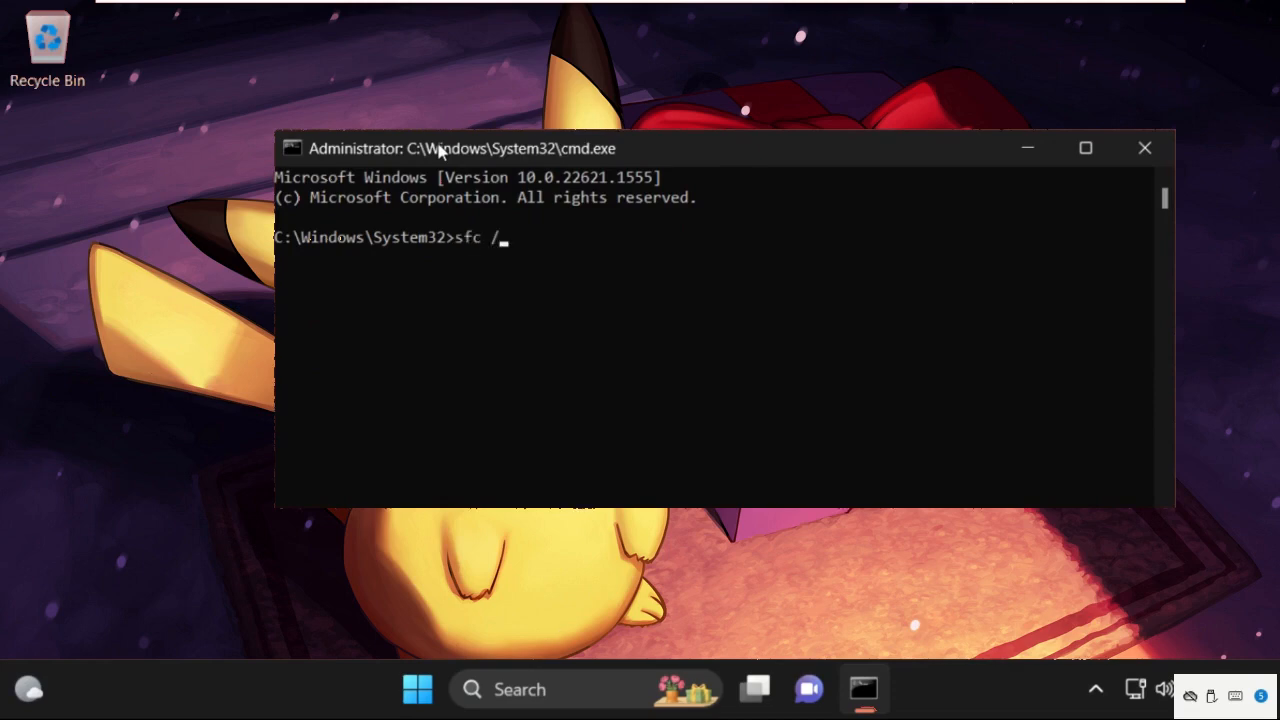
{"action": "type", "text": "scannow"}
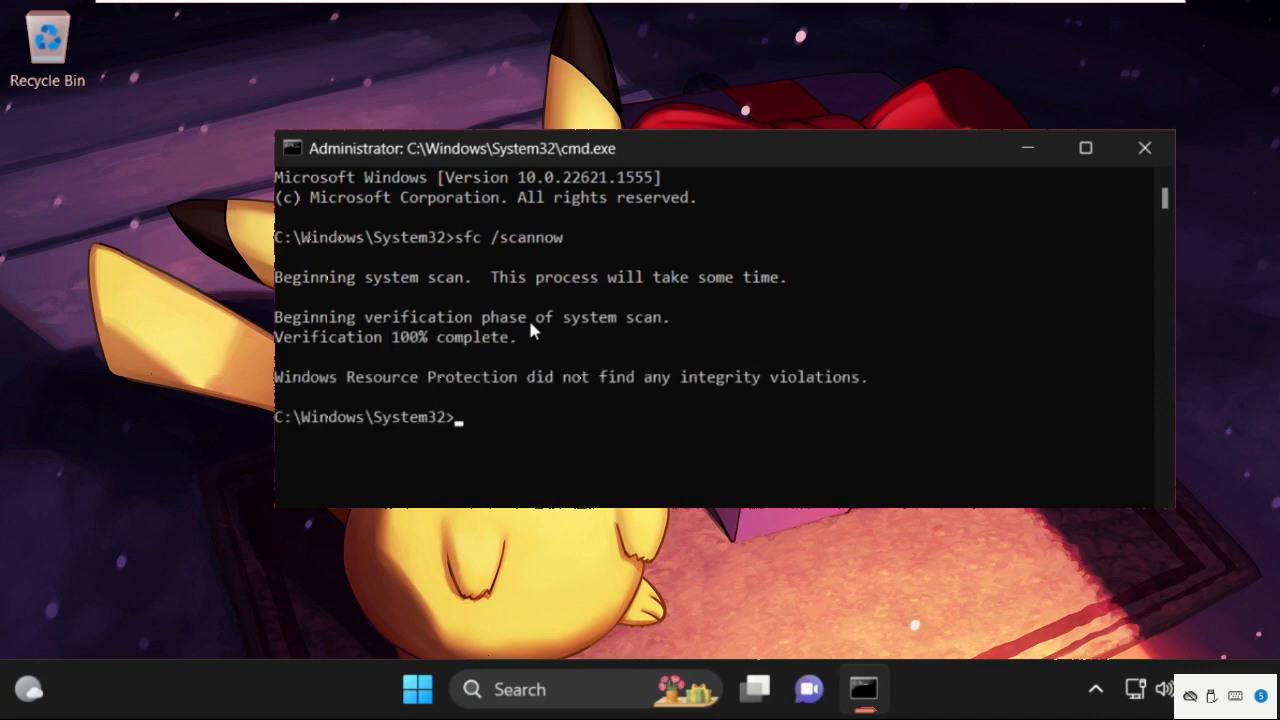
{"action": "type", "text": "exit"}
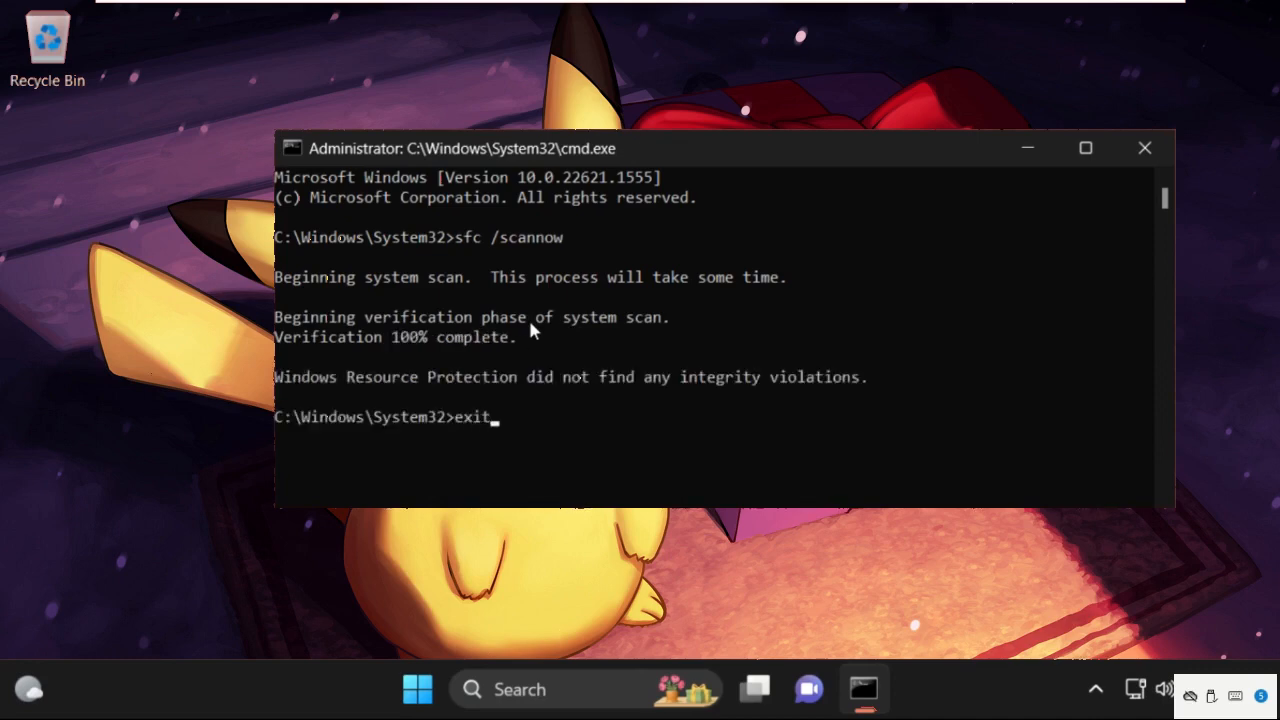
{"action": "key", "text": "enter"}
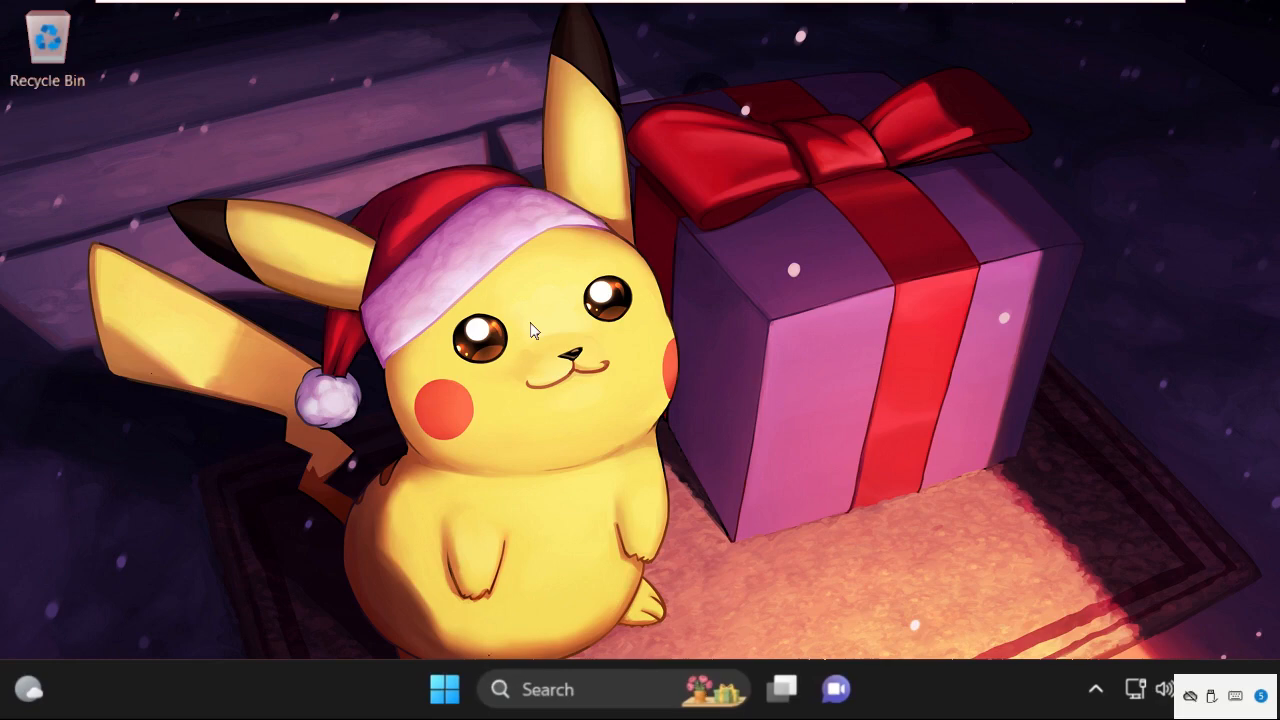